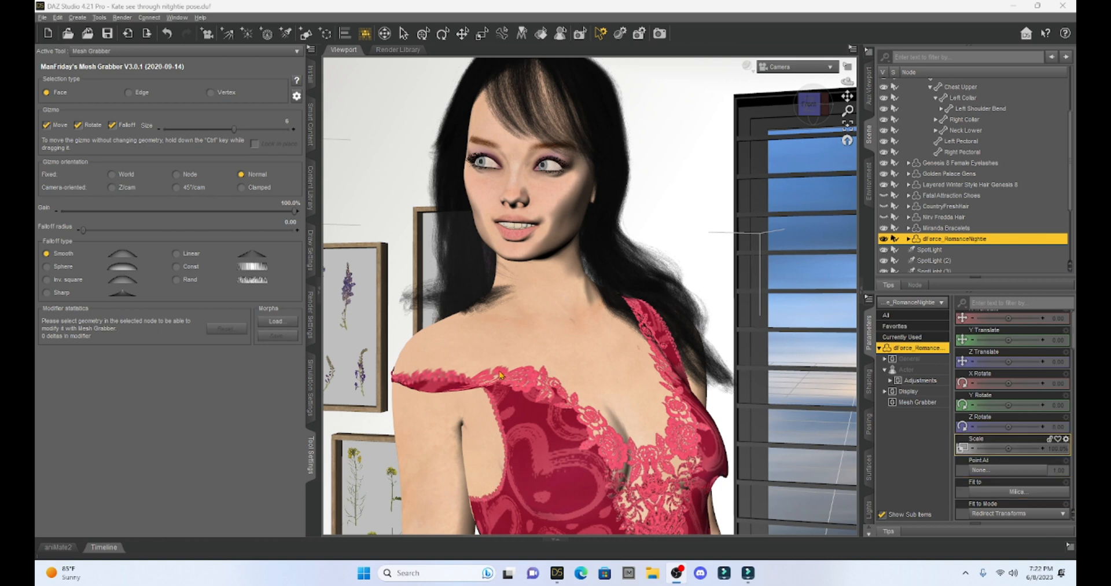
mouse_move(459, 385)
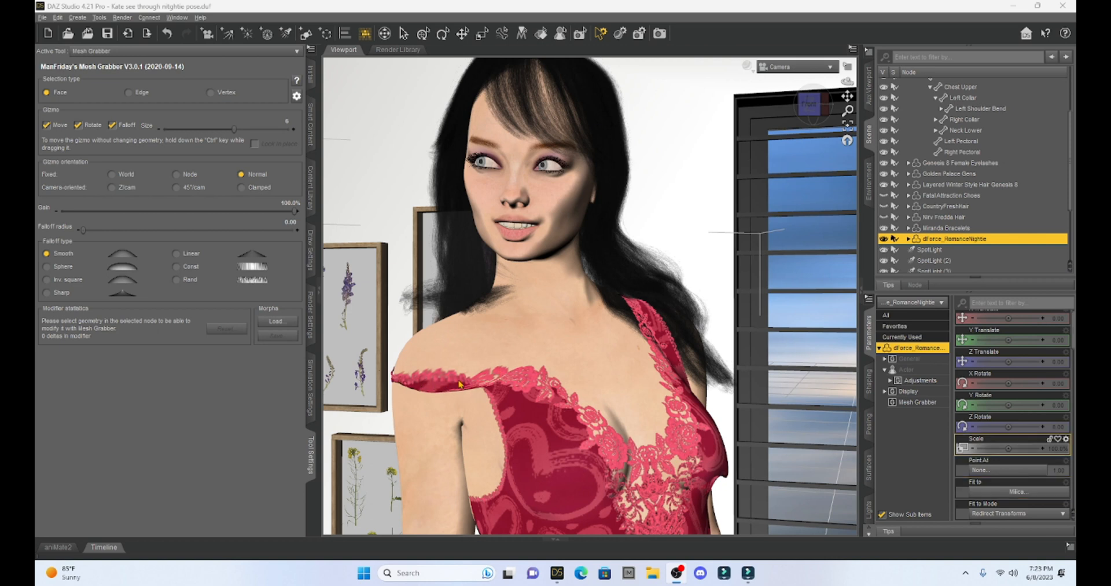
mouse_move(394, 391)
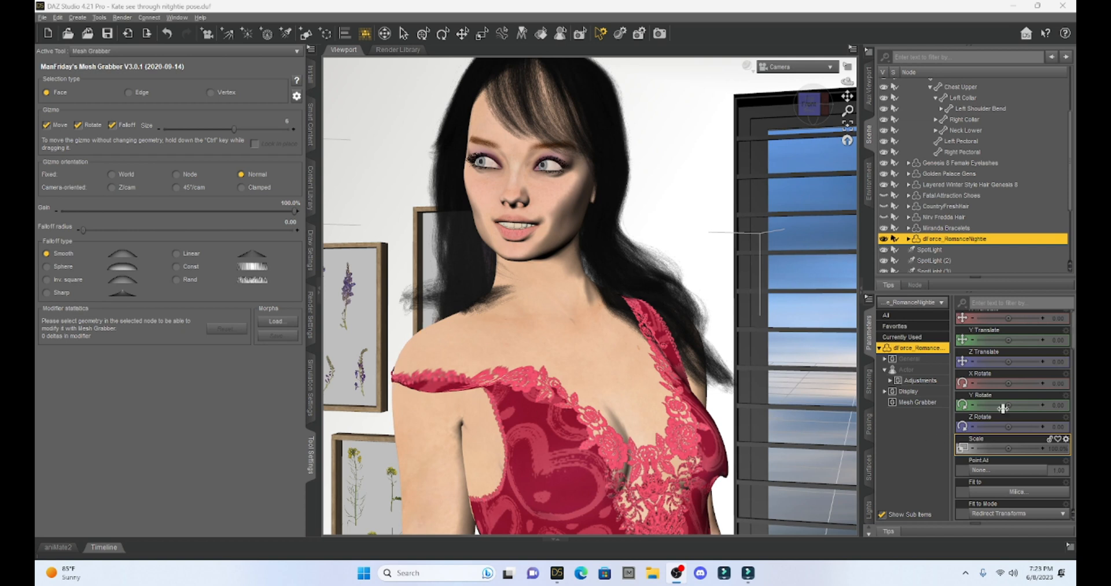
- Dial the Waist Test 1 morph up to about 65% to preview the narrower waist
scroll("up", 3)
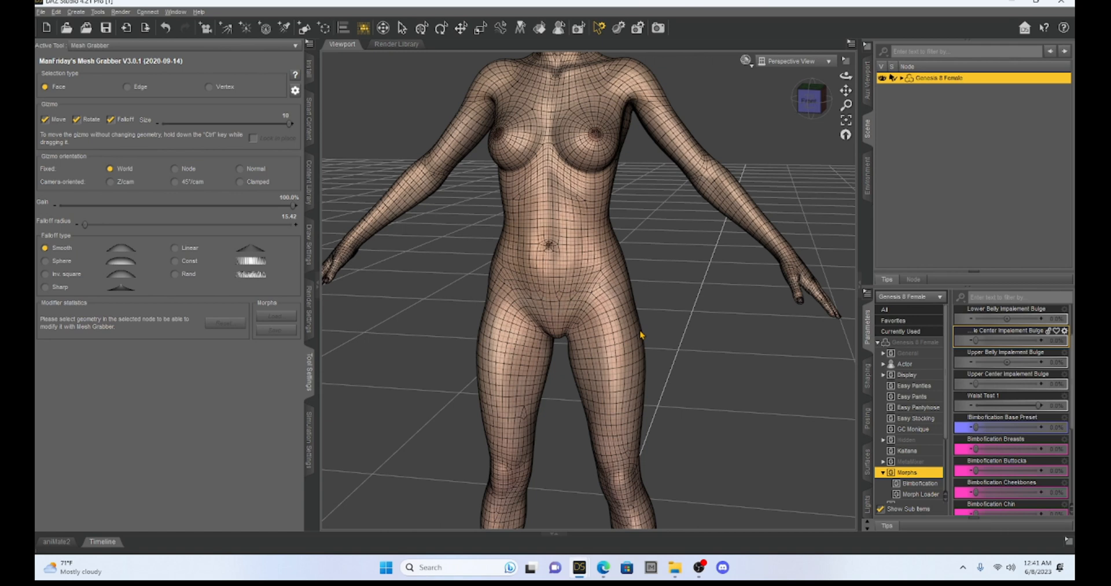
mouse_move(527, 264)
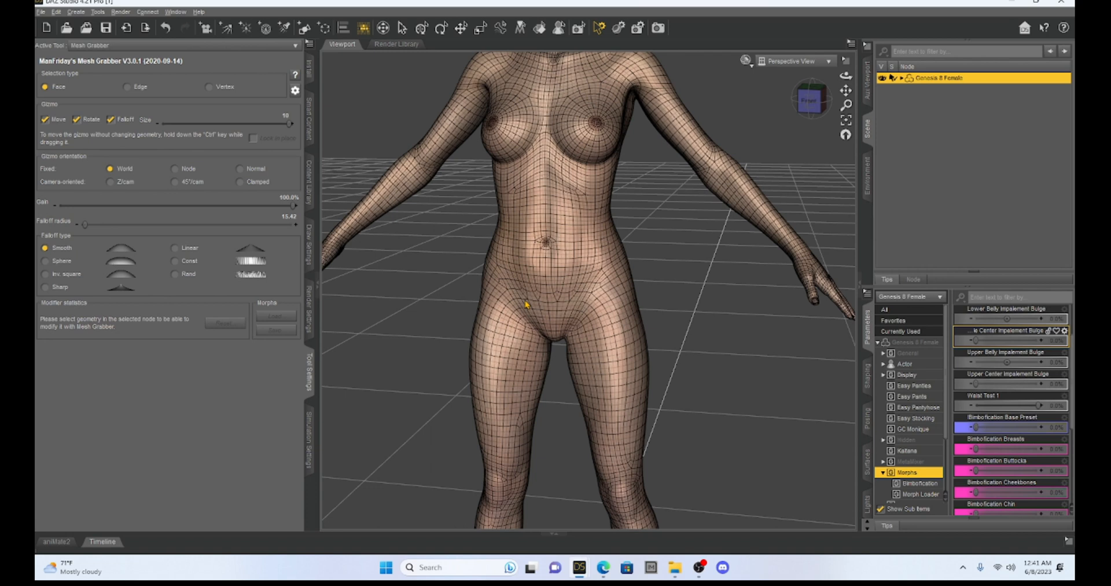
mouse_move(529, 278)
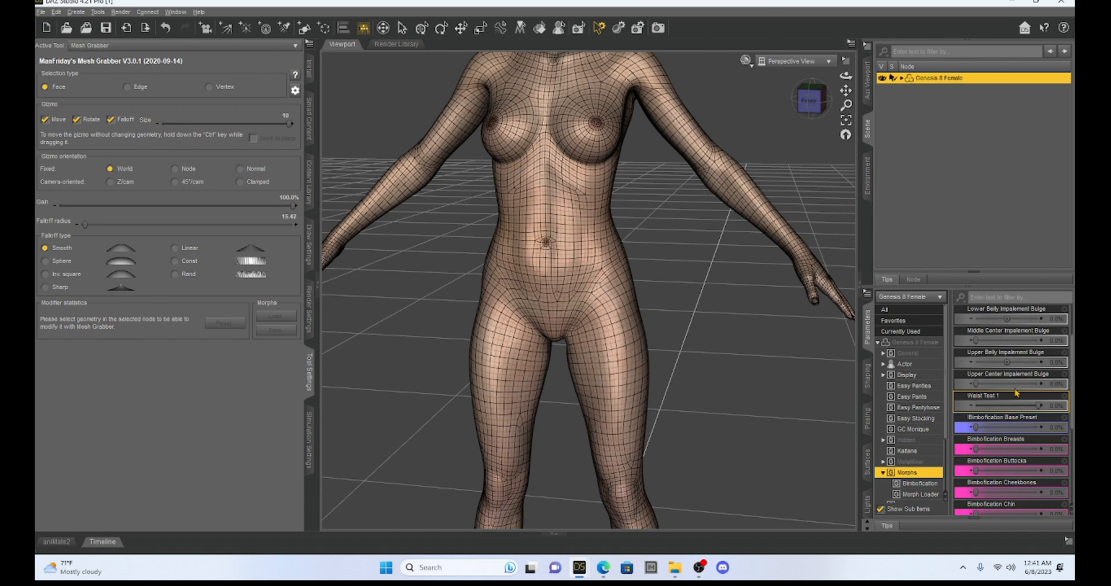
scroll("down", 3)
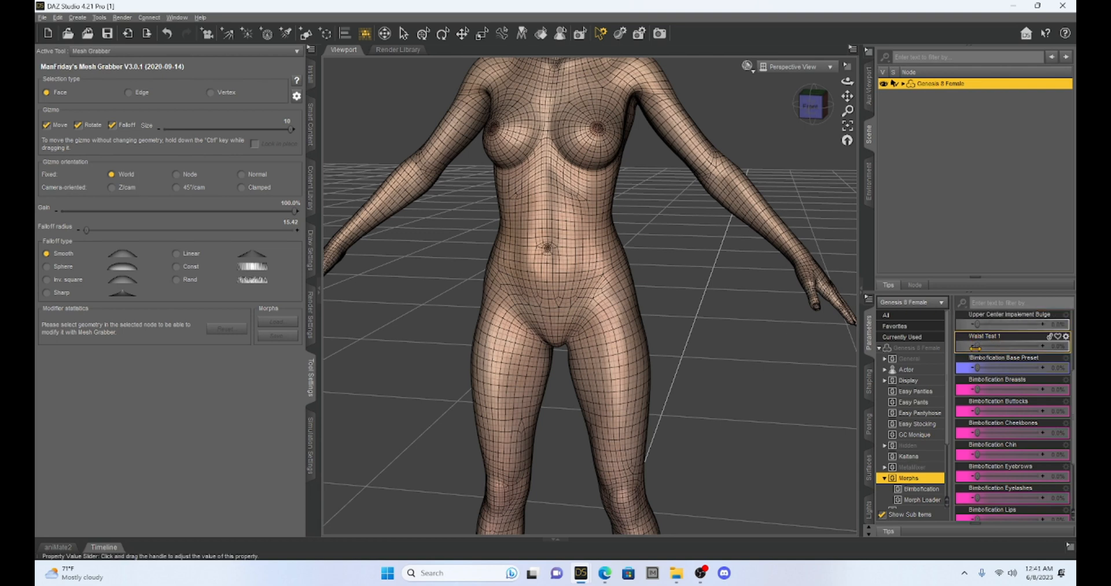
left_click_drag(975, 346, 992, 346)
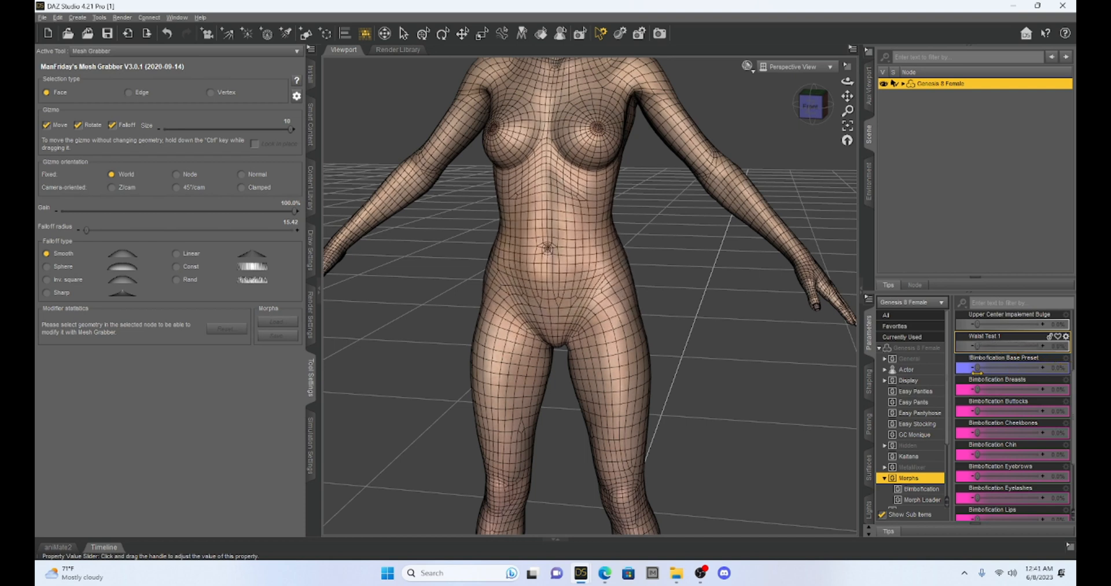
left_click_drag(975, 346, 1038, 347)
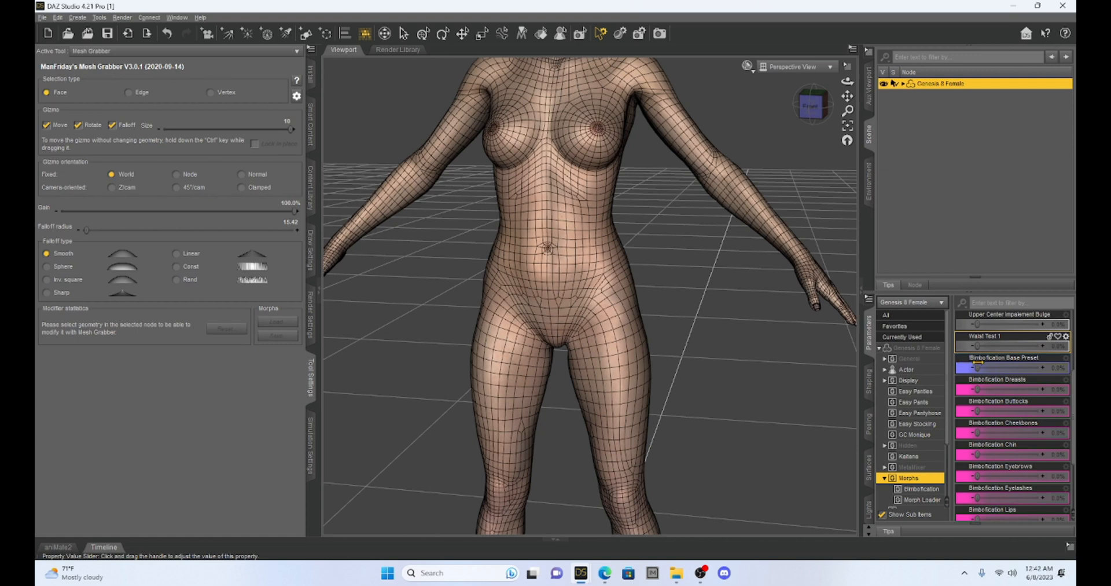
left_click_drag(976, 347, 1028, 346)
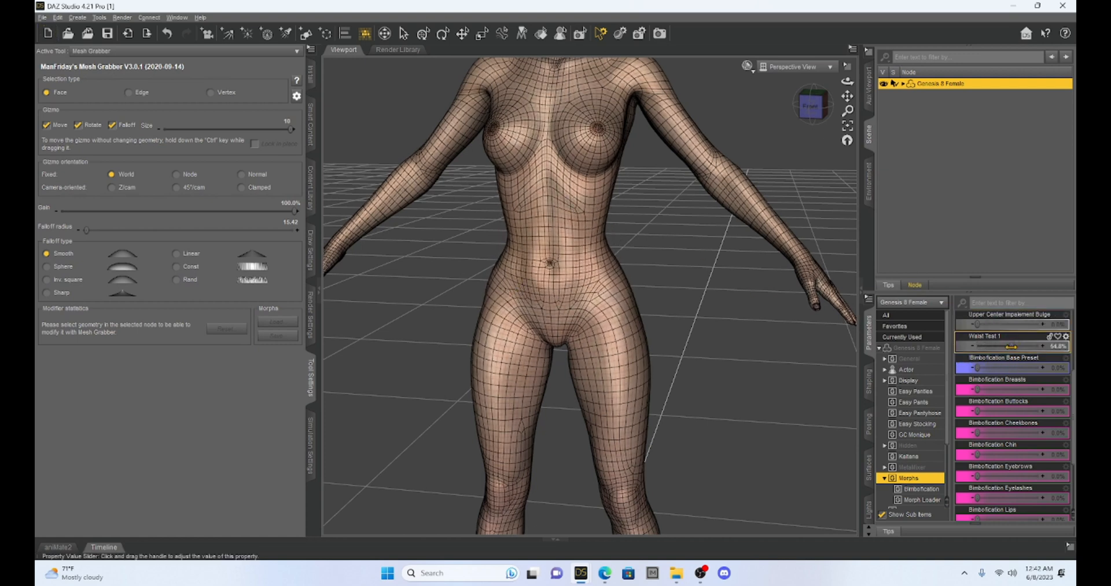
left_click_drag(1007, 345, 1042, 346)
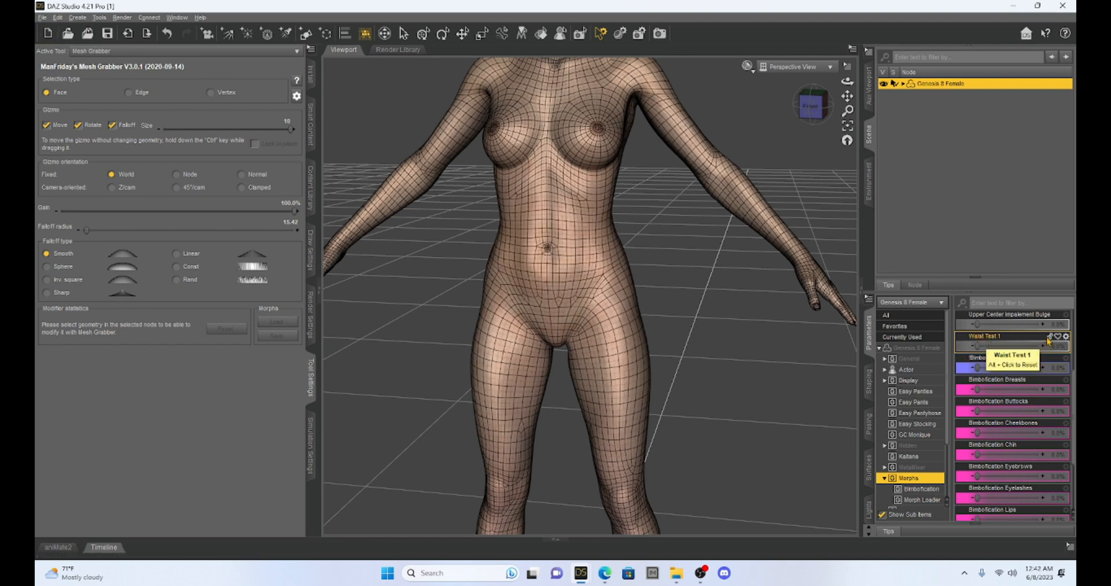
mouse_move(1057, 336)
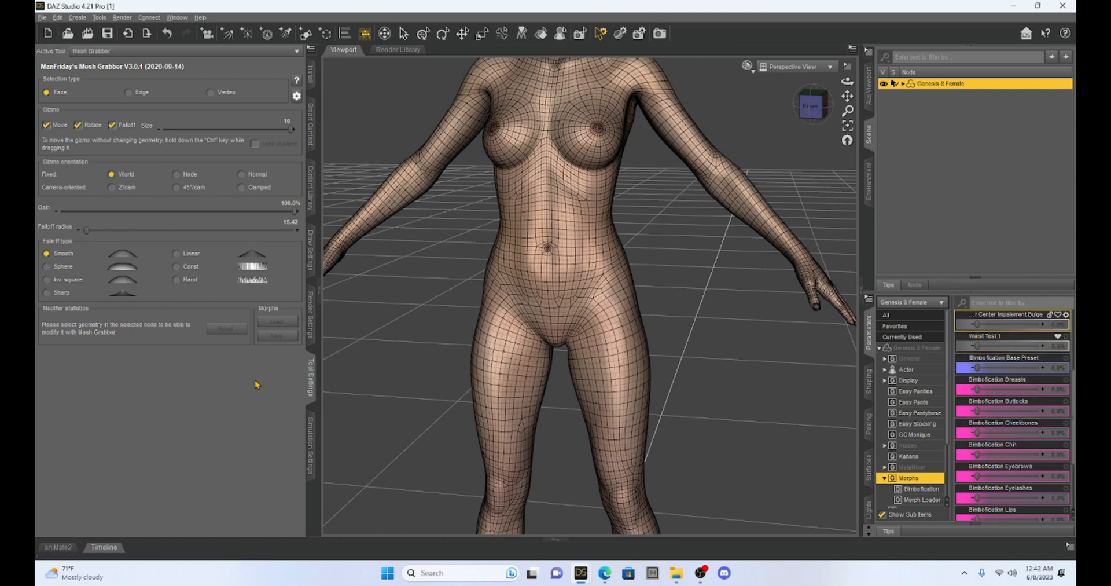
mouse_move(560, 214)
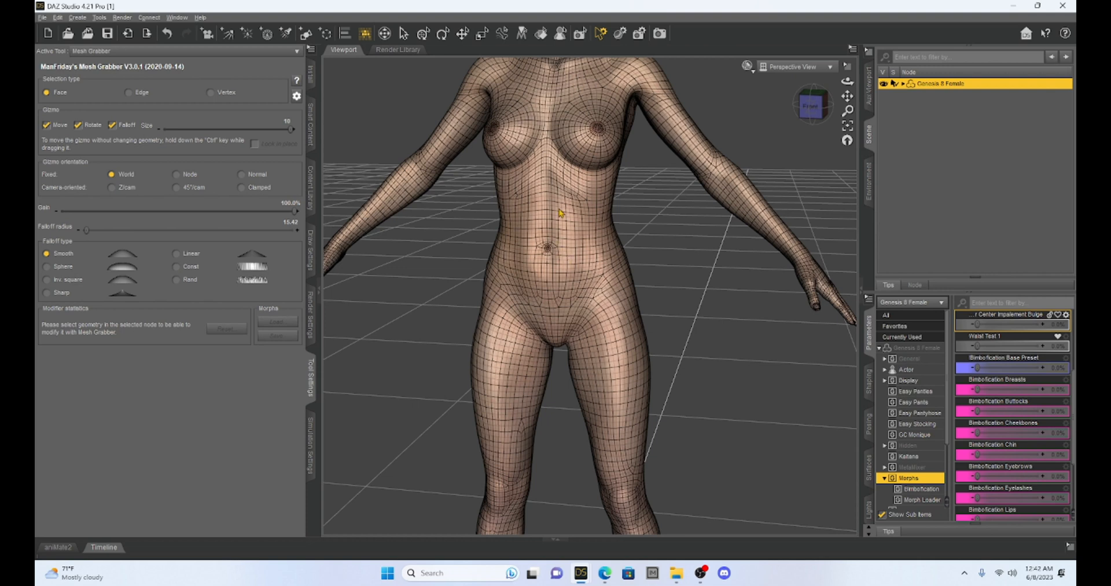
- Select a face on the Genesis 8 Female's belly with Mesh Grabber
left_click(556, 213)
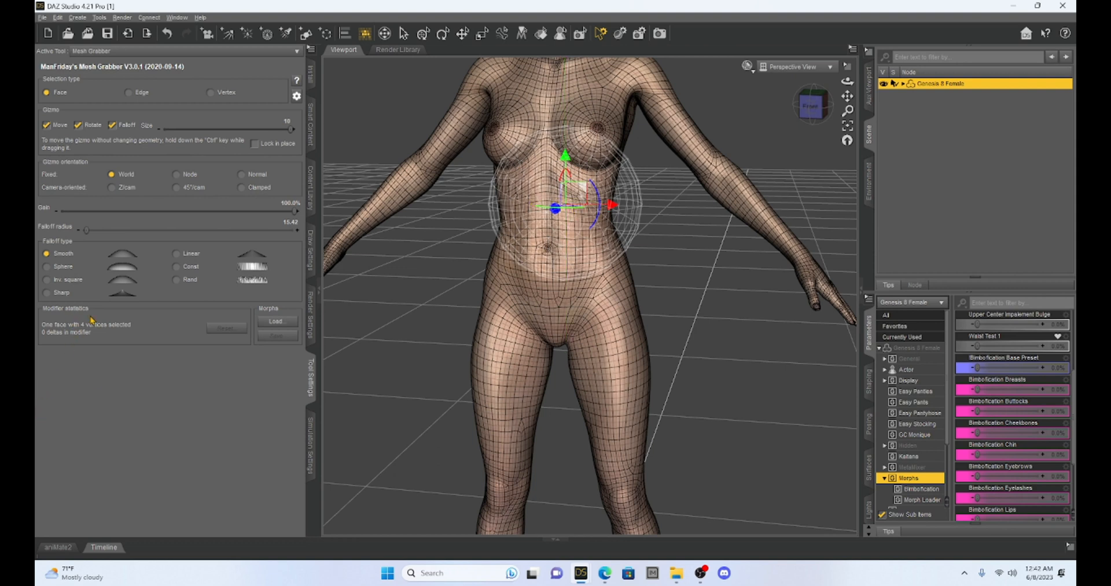
mouse_move(98, 311)
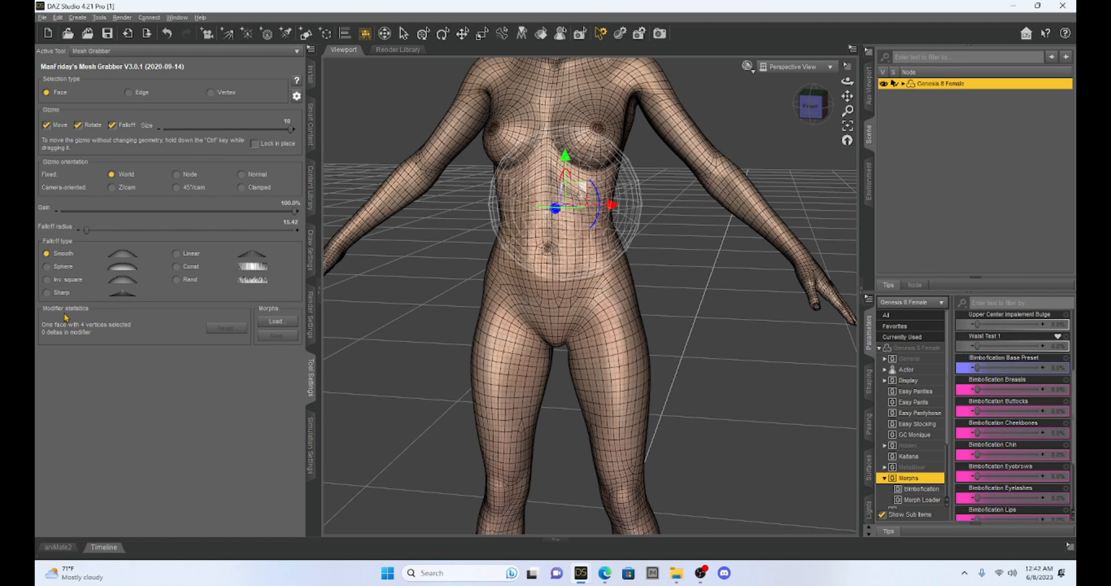
mouse_move(103, 314)
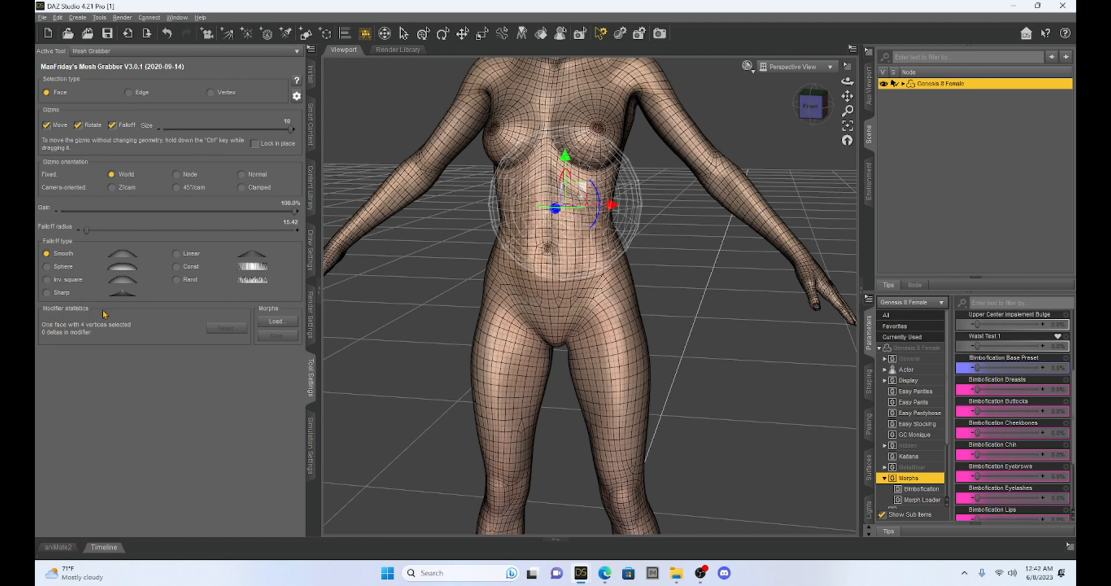
mouse_move(281, 302)
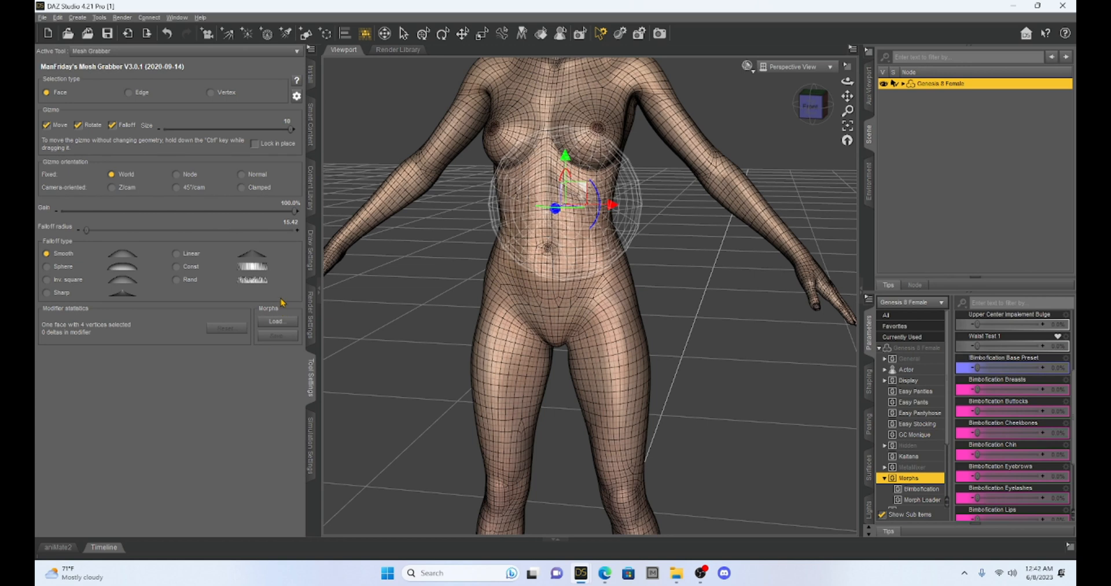
mouse_move(301, 298)
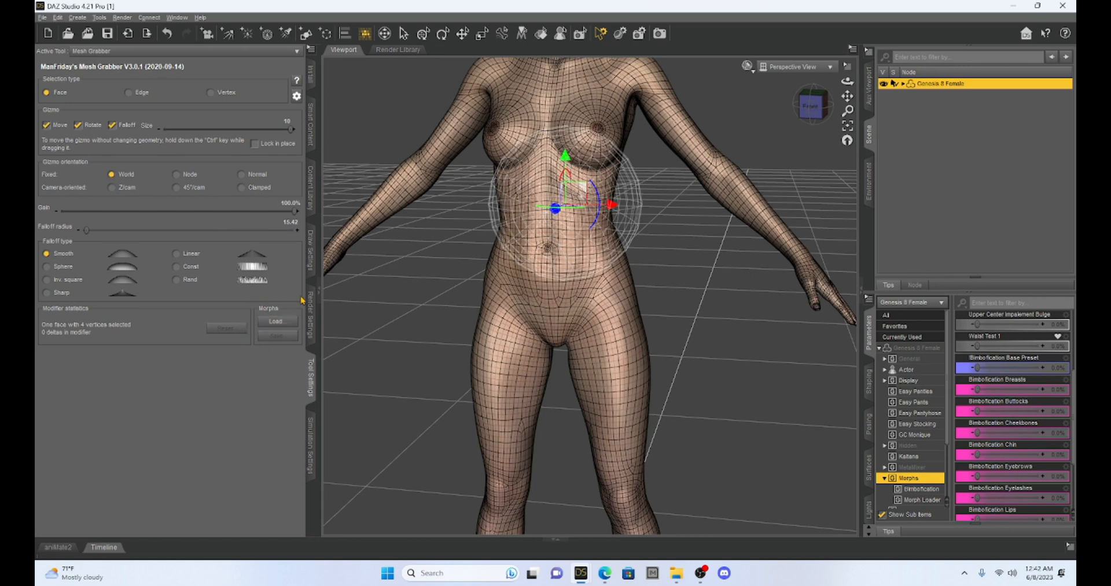
left_click(277, 320)
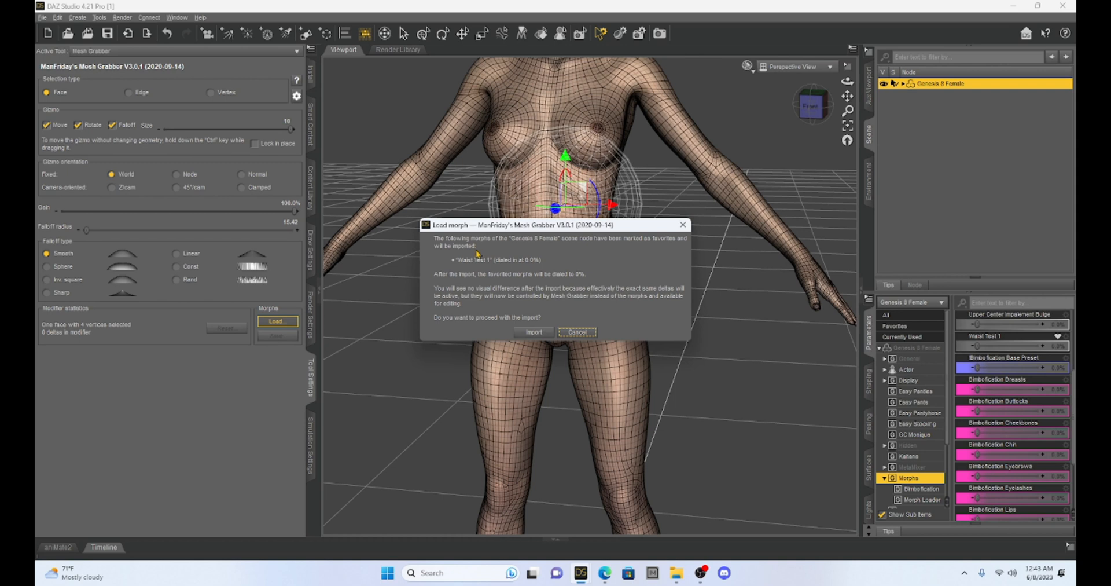
mouse_move(644, 253)
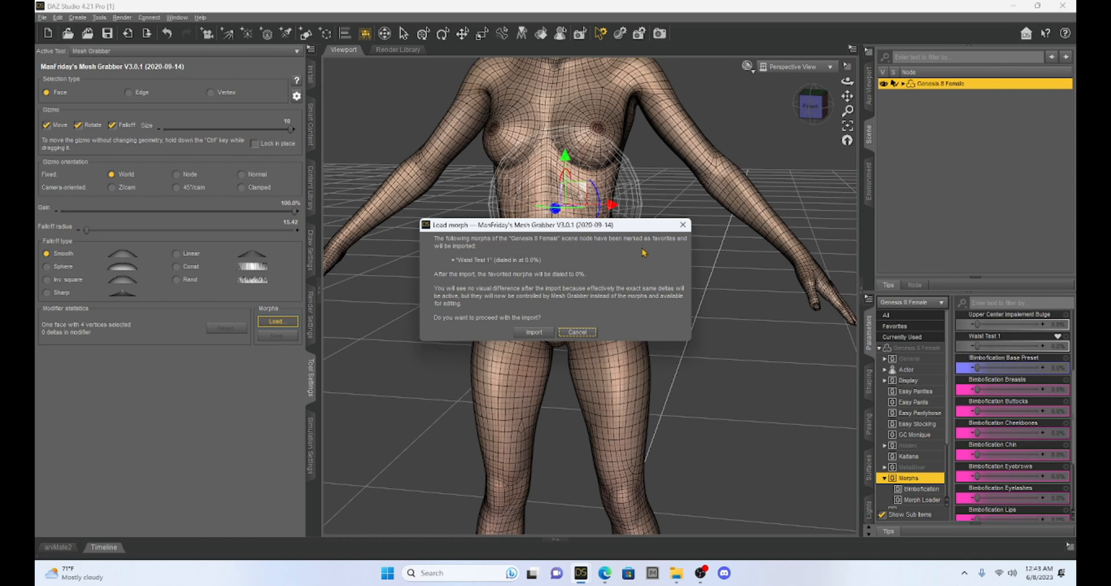
mouse_move(436, 252)
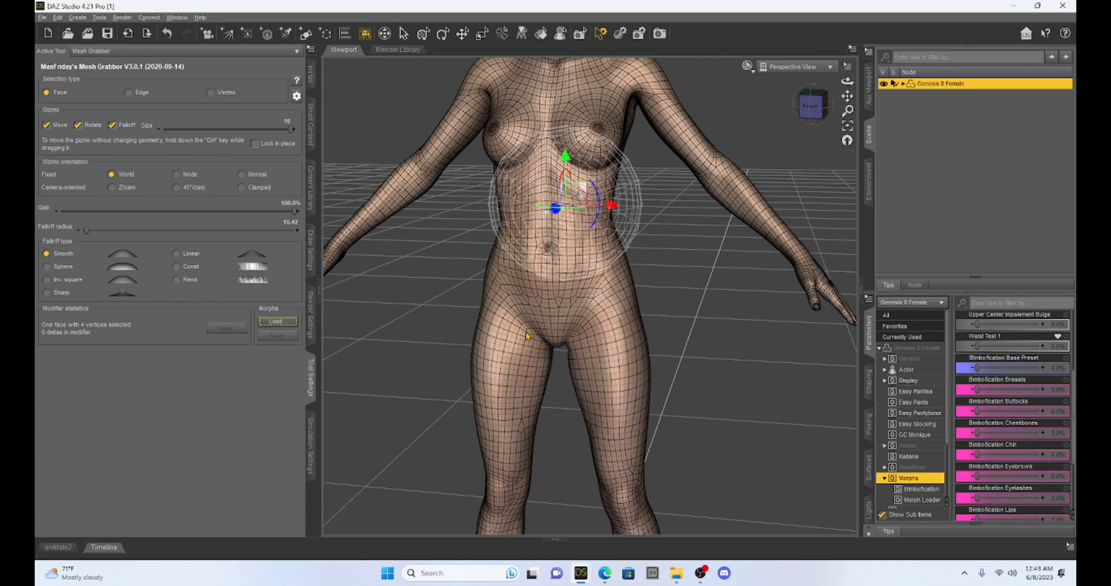
mouse_move(529, 272)
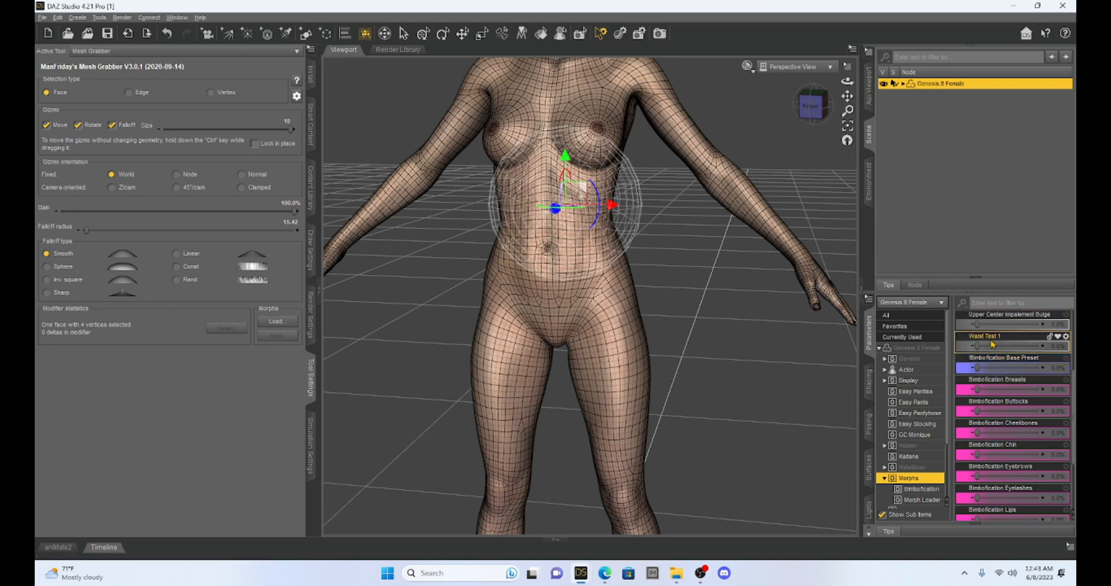
mouse_move(992, 343)
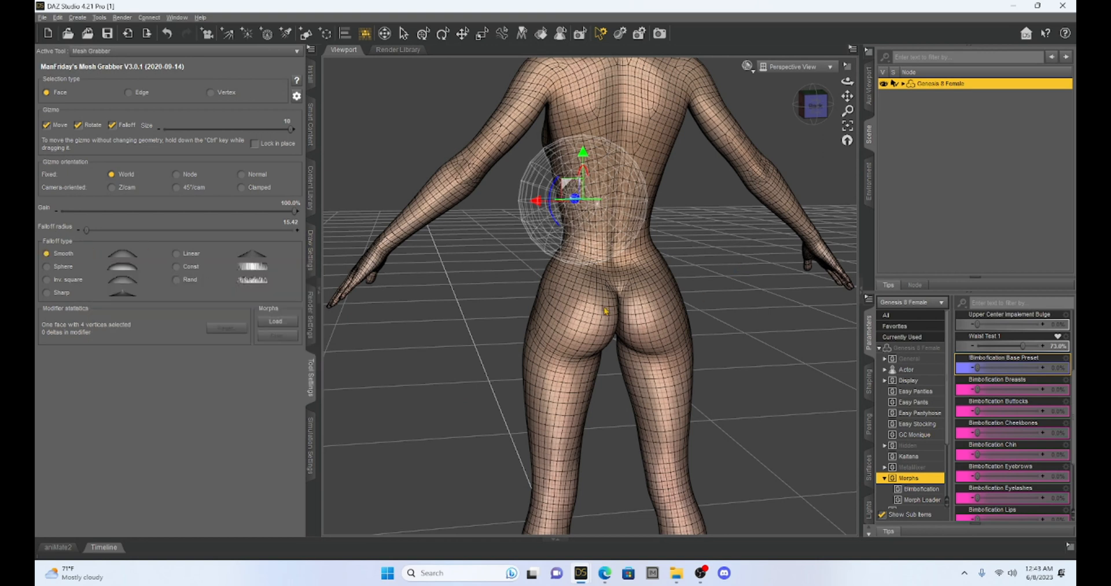
mouse_move(566, 272)
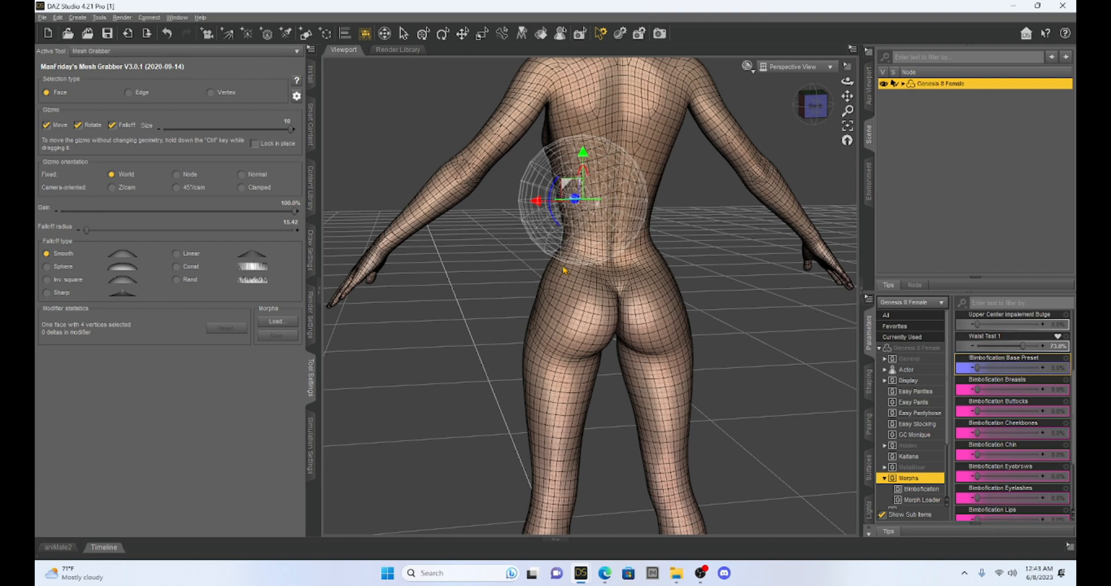
mouse_move(565, 281)
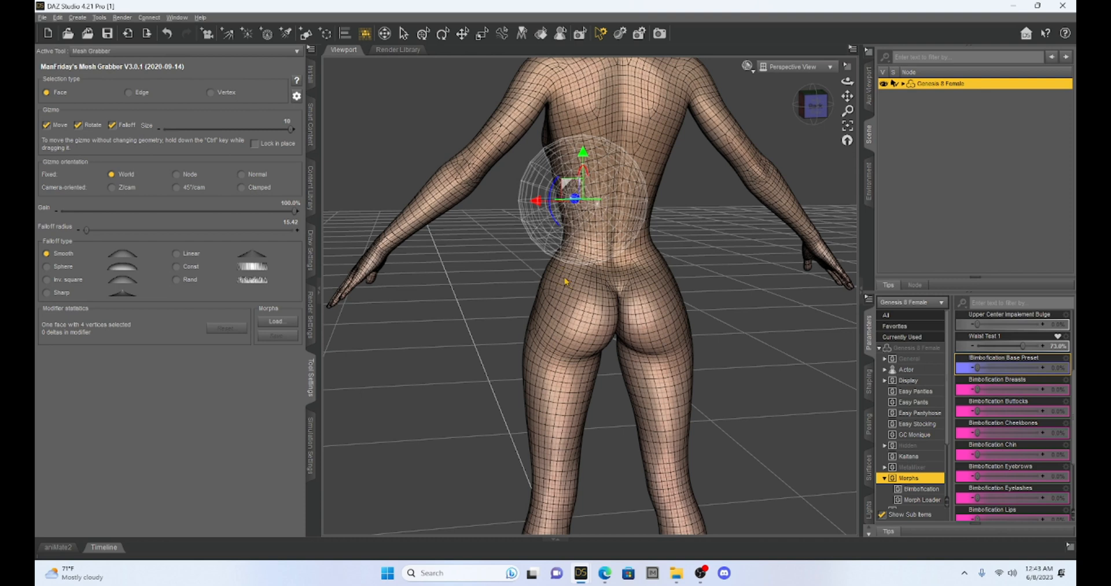
- Drag-select the faces across both buttocks with Mesh Grabber
left_click_drag(572, 198, 562, 266)
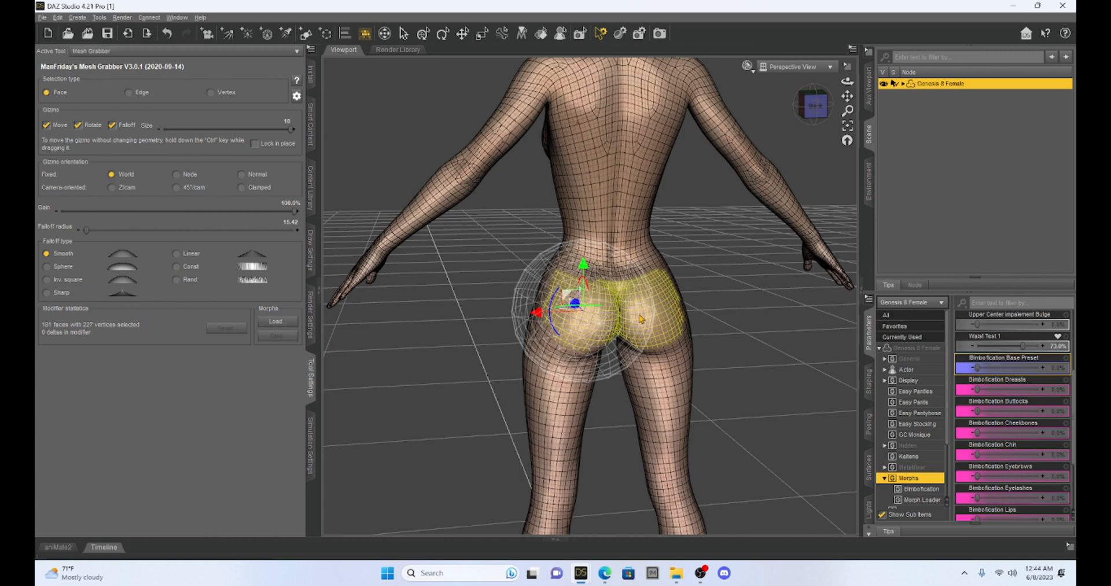
mouse_move(813, 104)
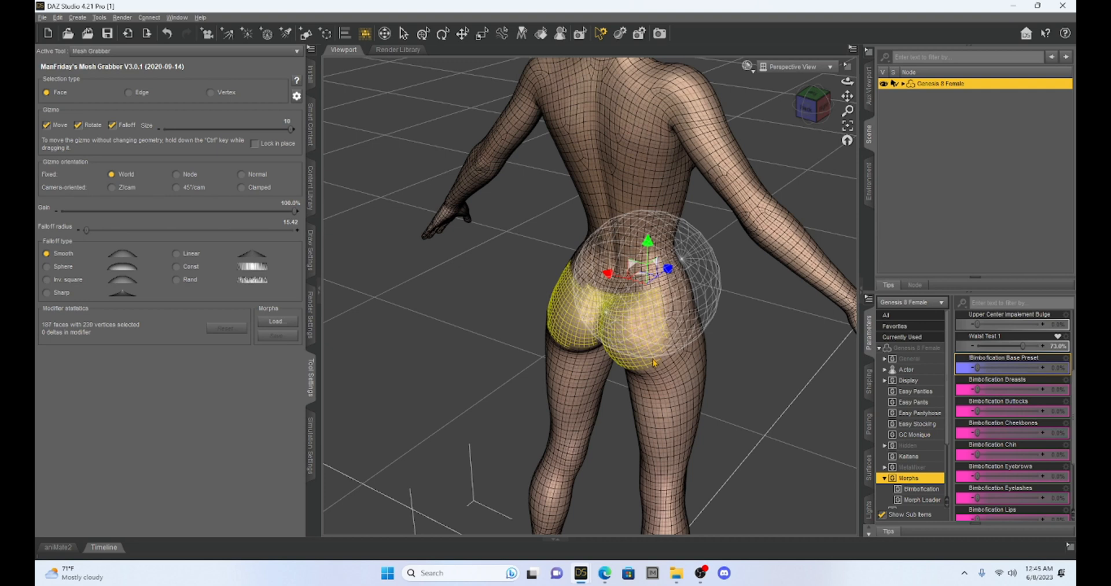
mouse_move(575, 341)
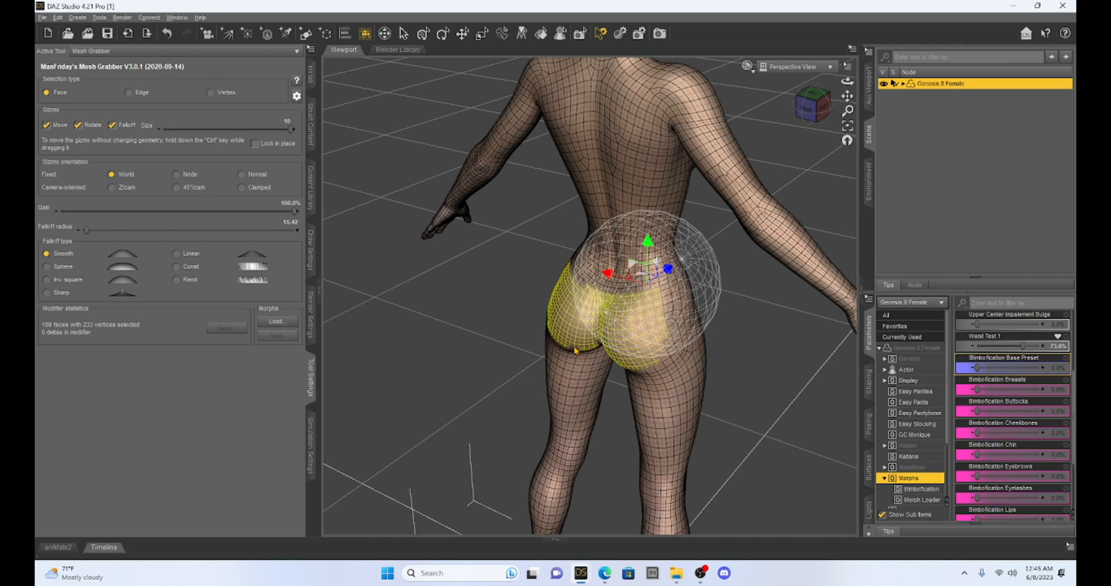
mouse_move(812, 104)
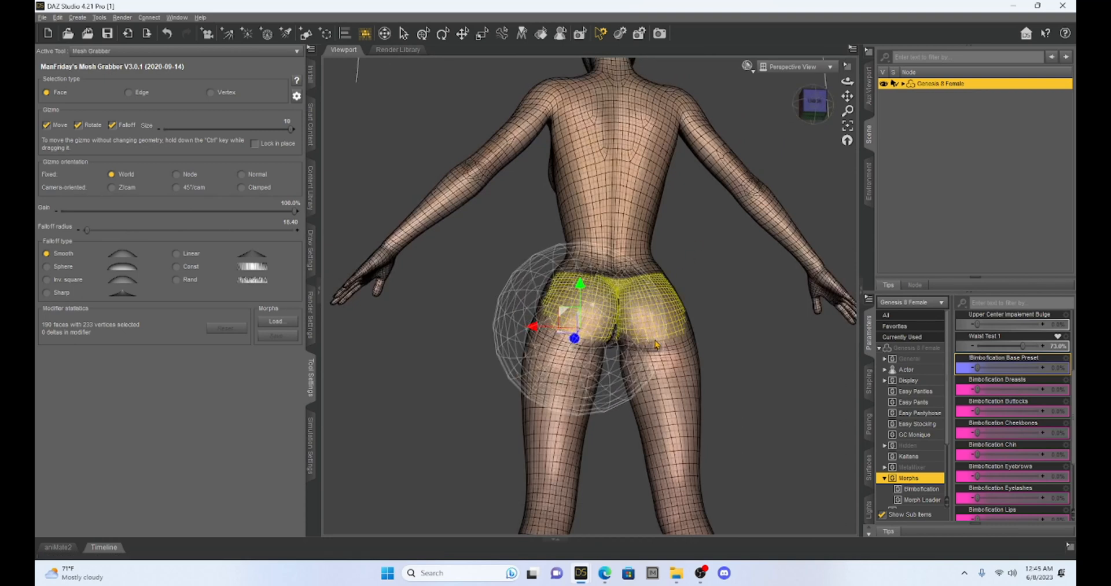
- Extend the buttock selection to 197 faces, set falloff radius to 3, and pull it outward
left_click_drag(656, 344, 641, 381)
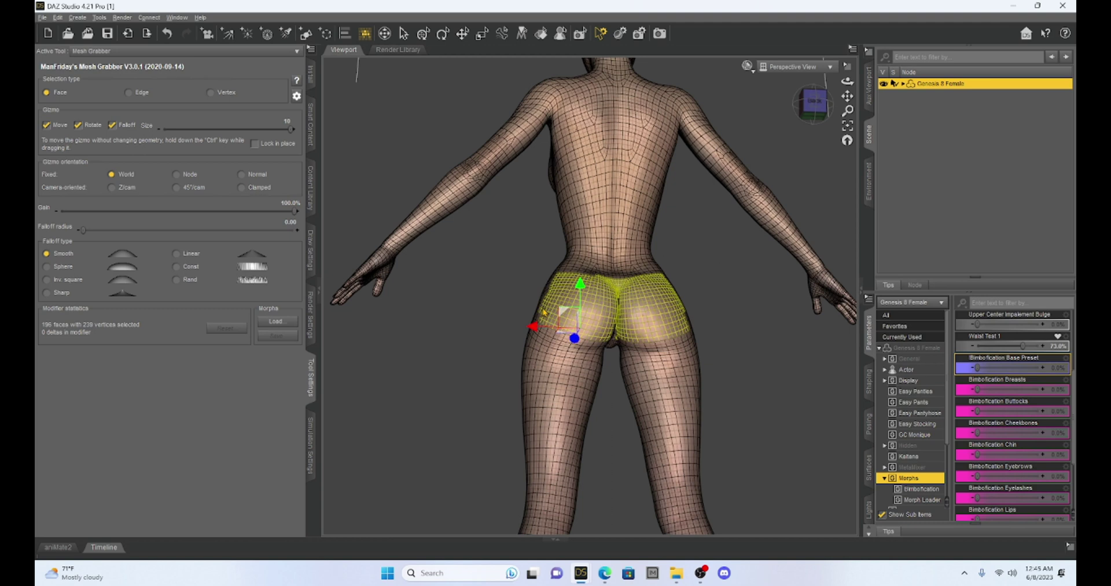
left_click(600, 302)
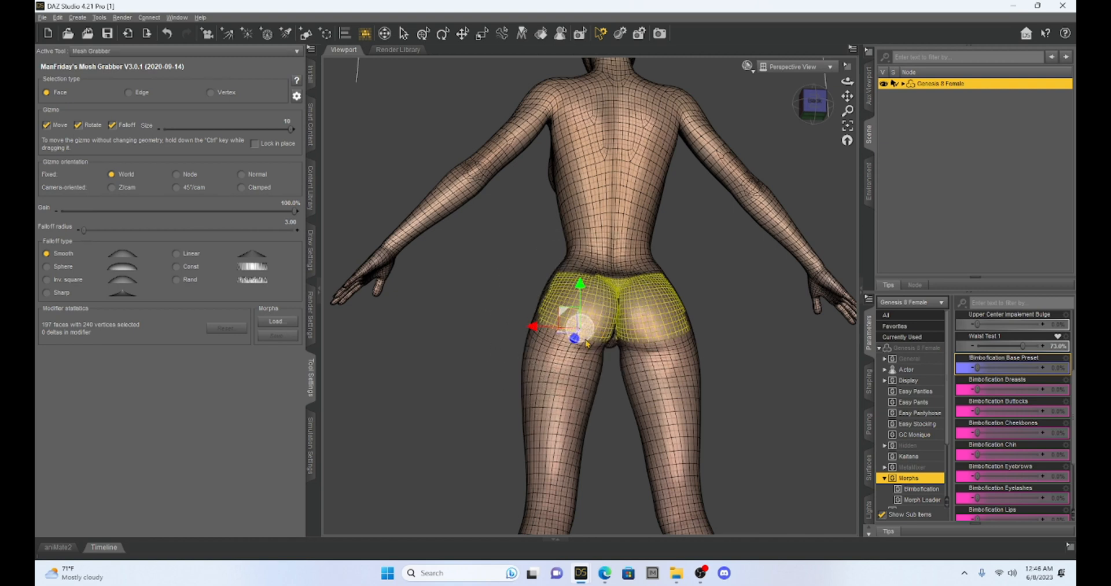
left_click_drag(83, 229, 289, 230)
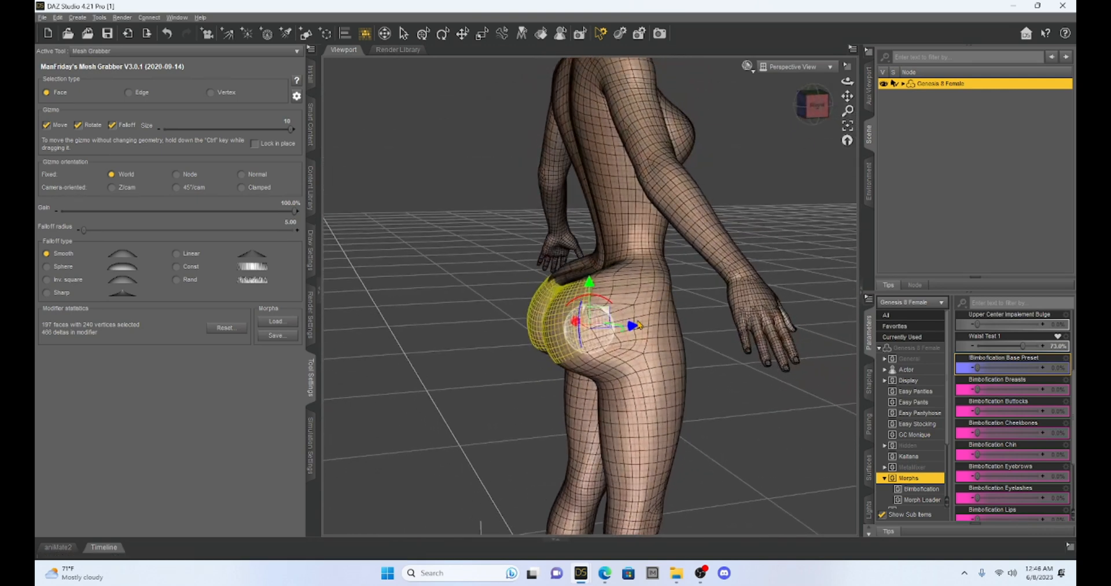
- Try Sphere and Sharp falloff, settle on Smooth, and push the buttocks further outward
left_click_drag(624, 325, 650, 327)
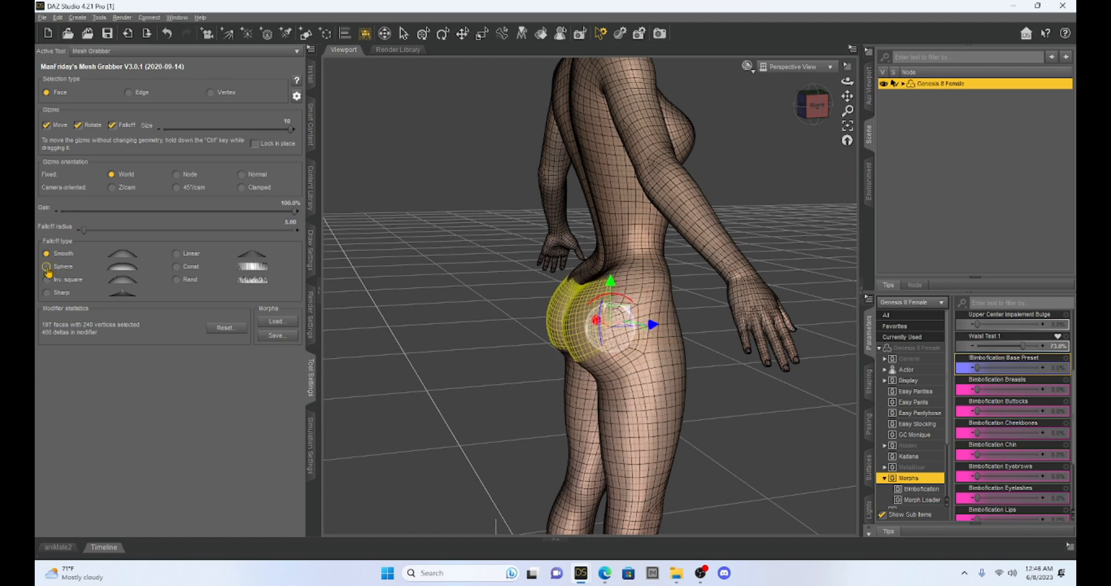
left_click(48, 266)
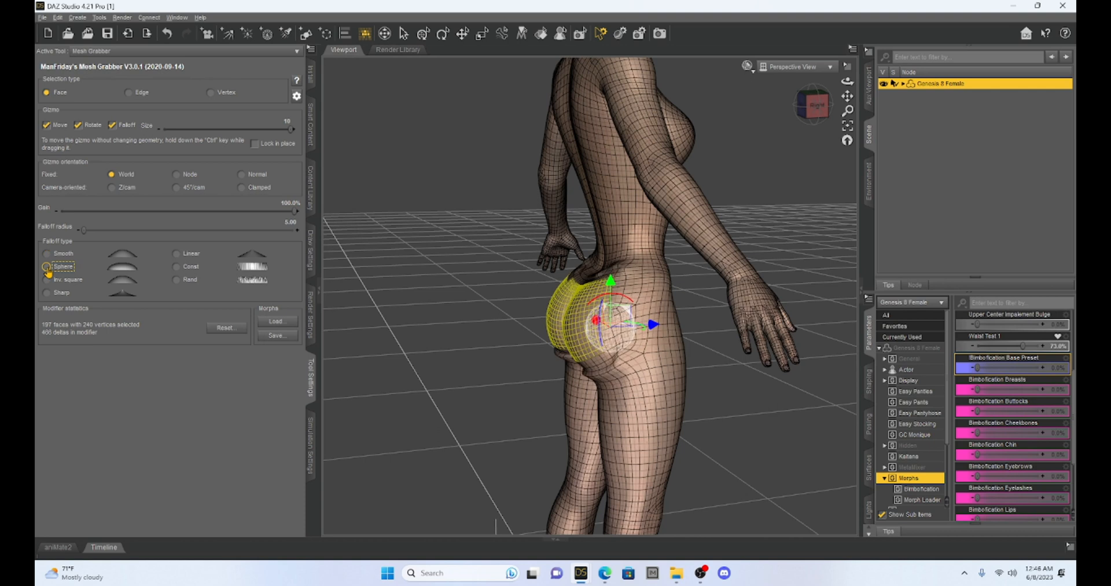
left_click(47, 293)
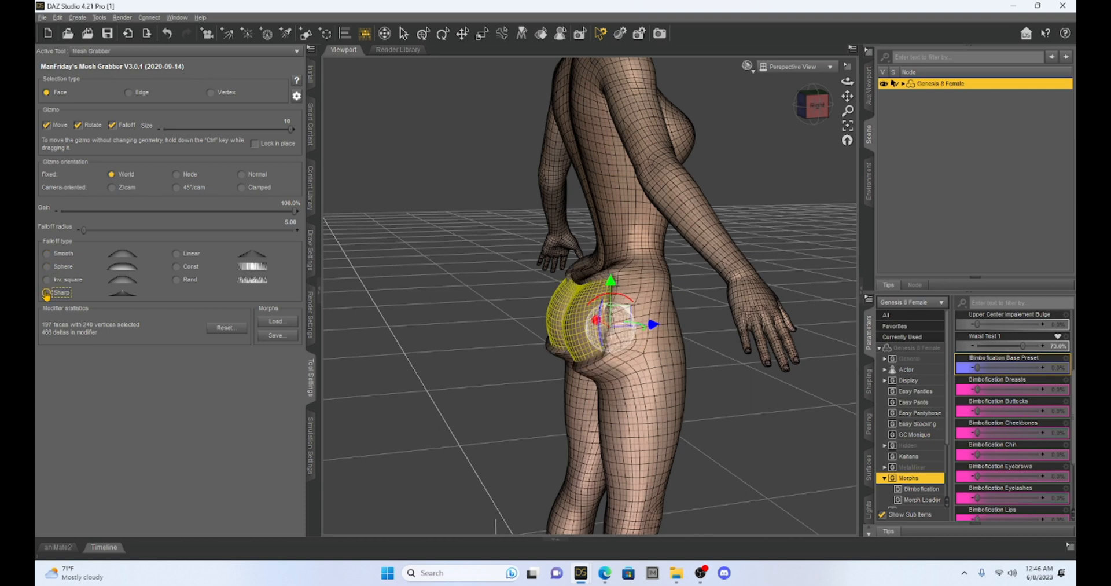
left_click(47, 253)
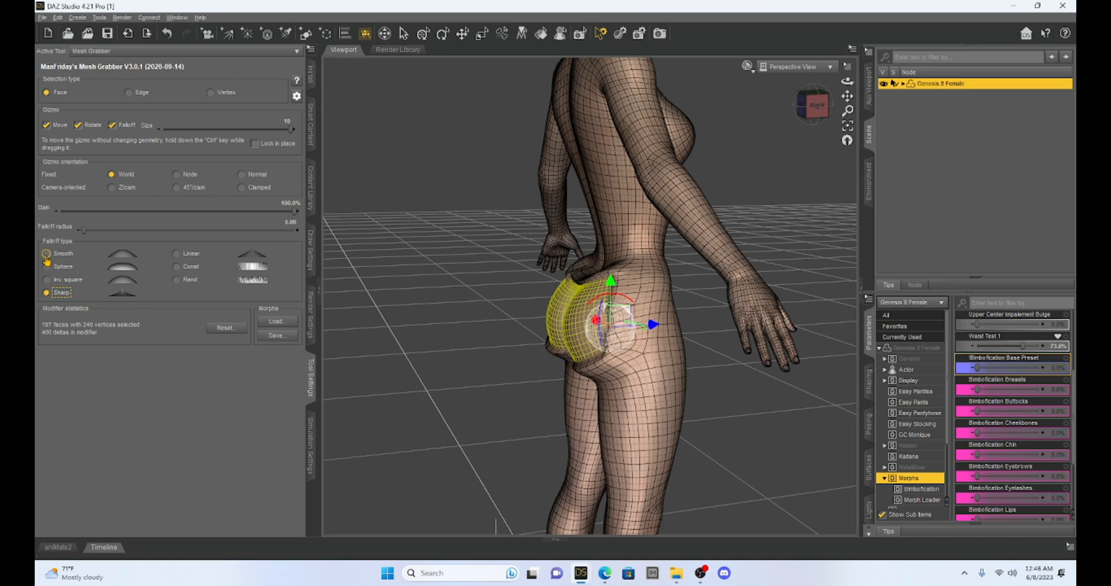
left_click(47, 253)
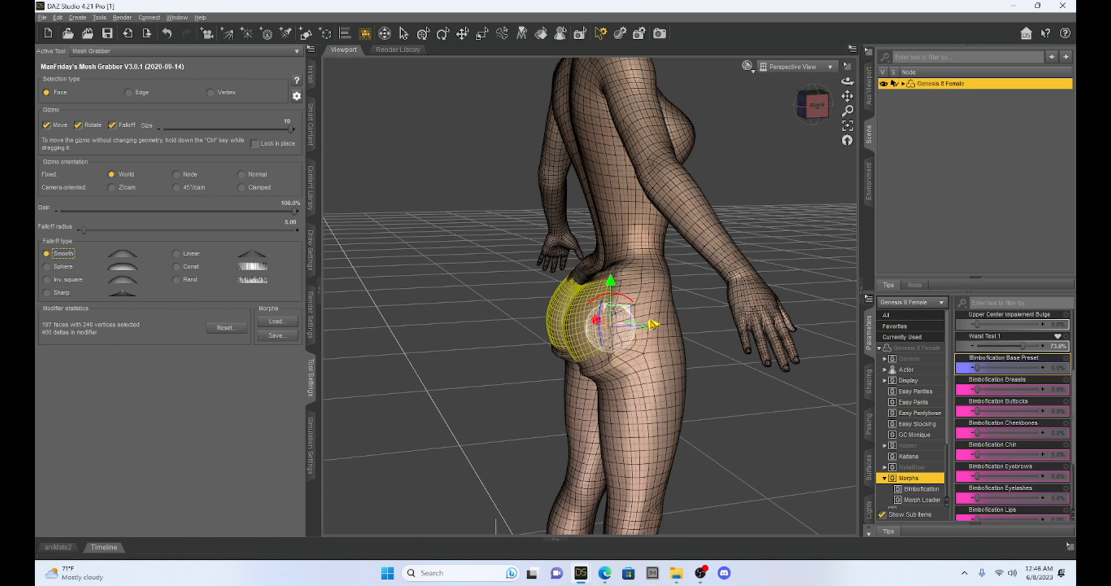
left_click_drag(652, 325, 631, 328)
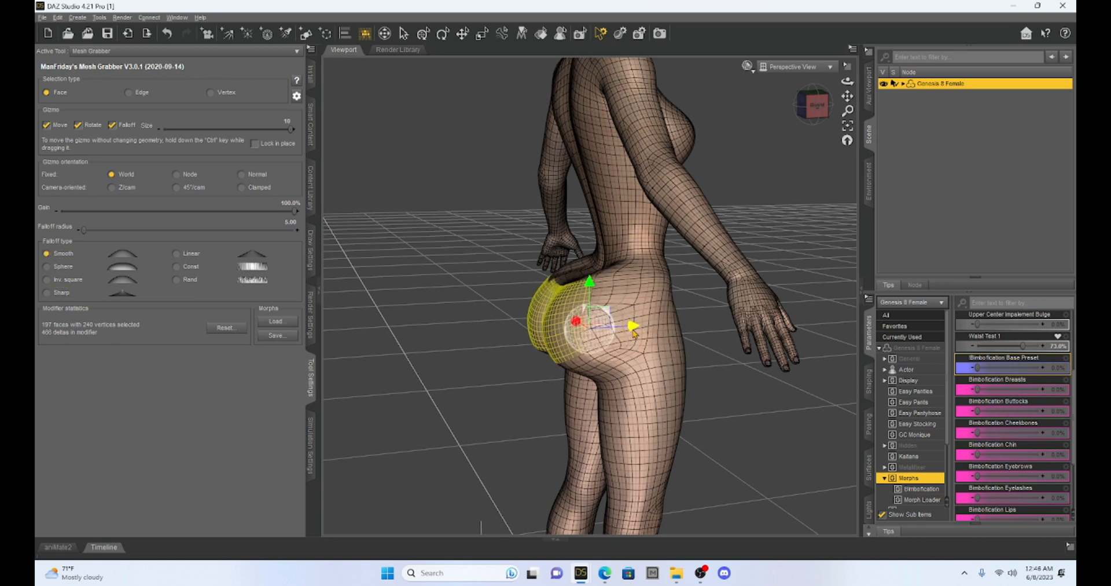
left_click_drag(575, 320, 596, 331)
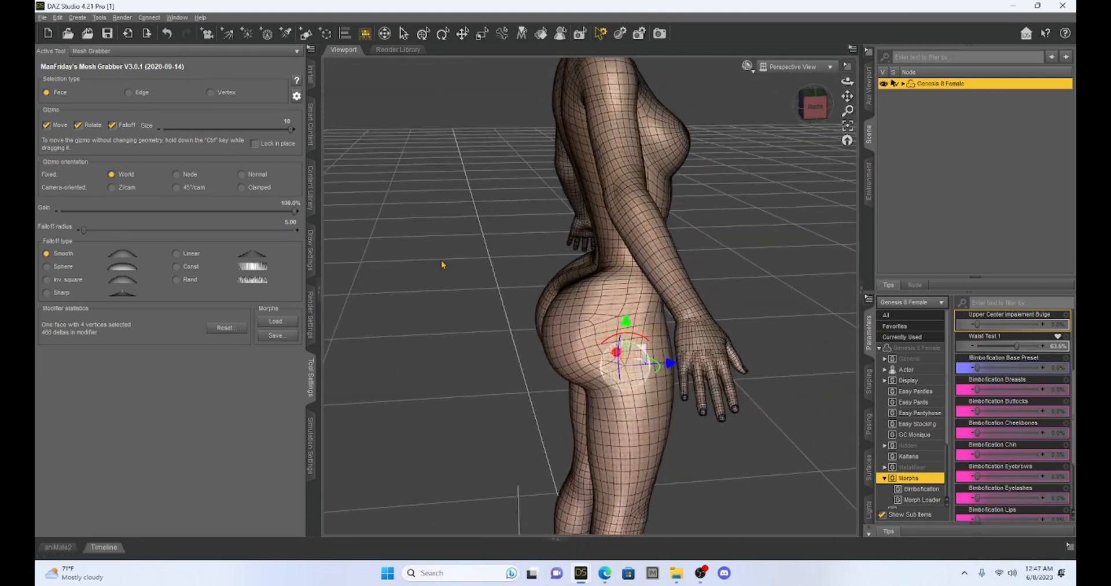
mouse_move(277, 334)
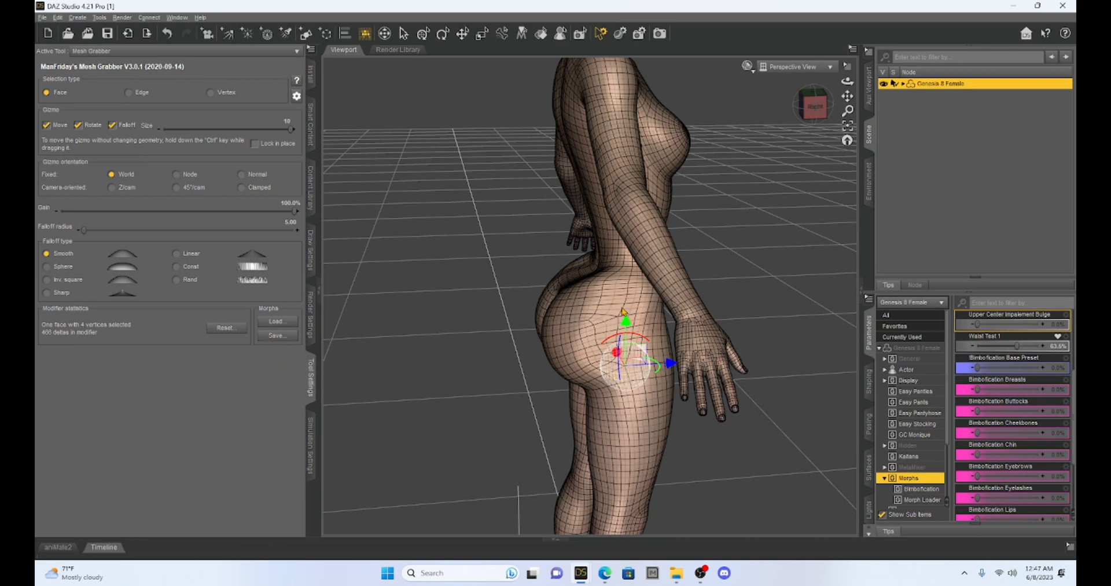
mouse_move(931, 94)
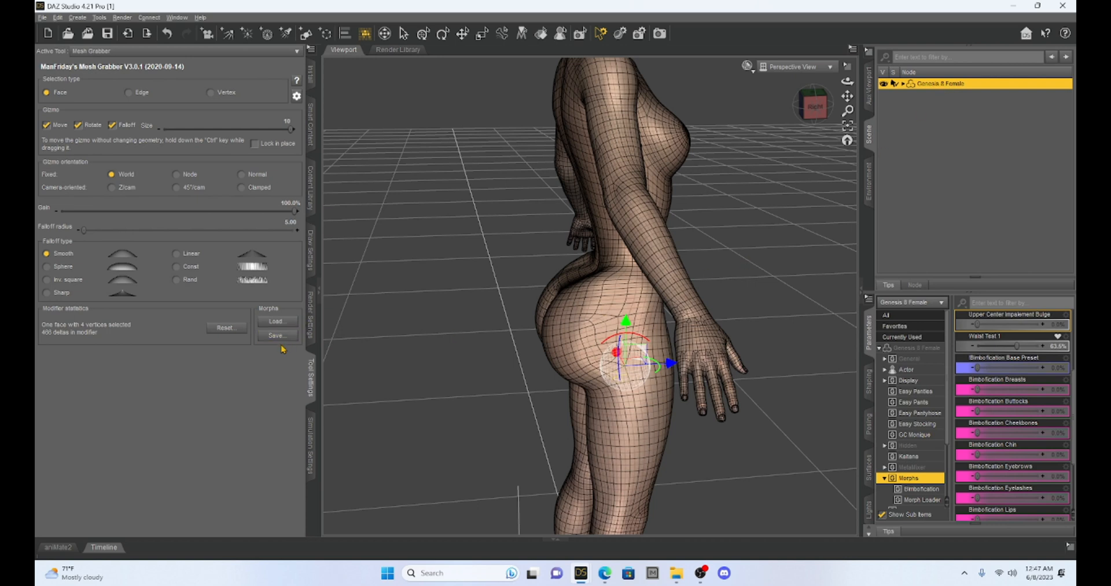
left_click(277, 334)
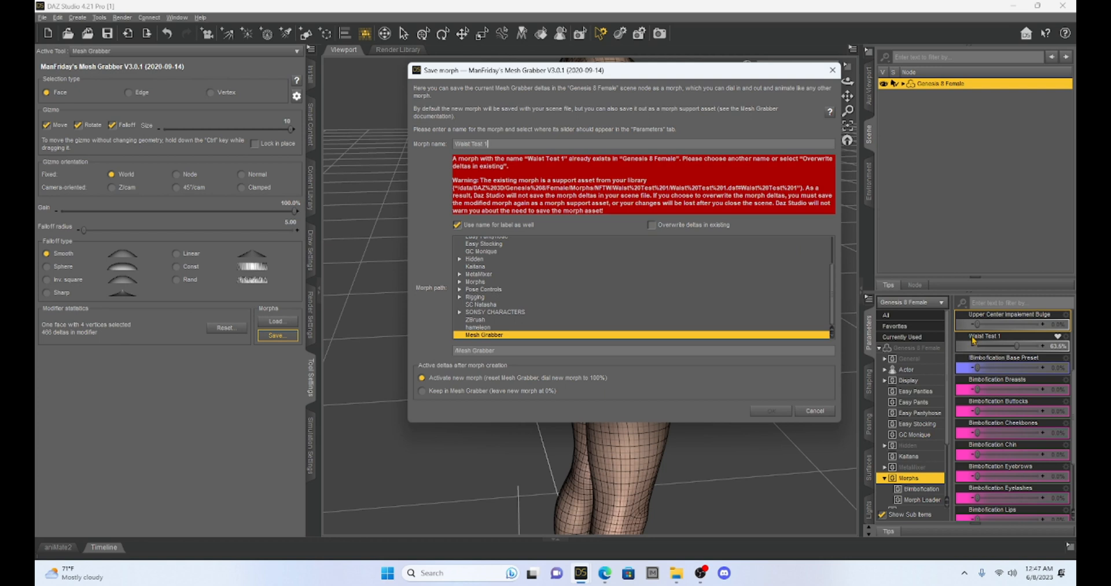
mouse_move(988, 340)
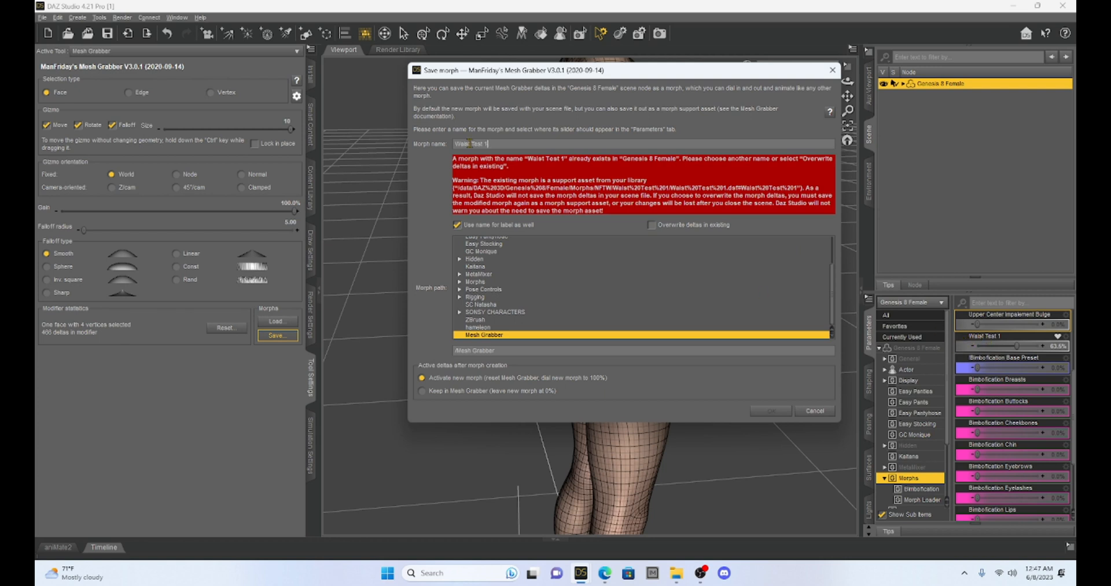
mouse_move(814, 411)
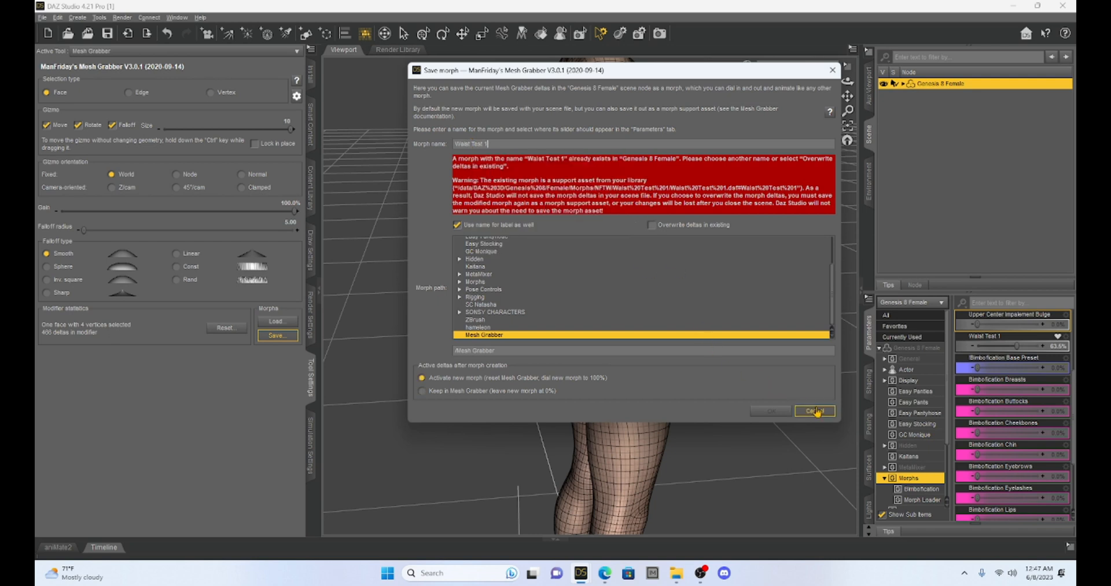
left_click(814, 410)
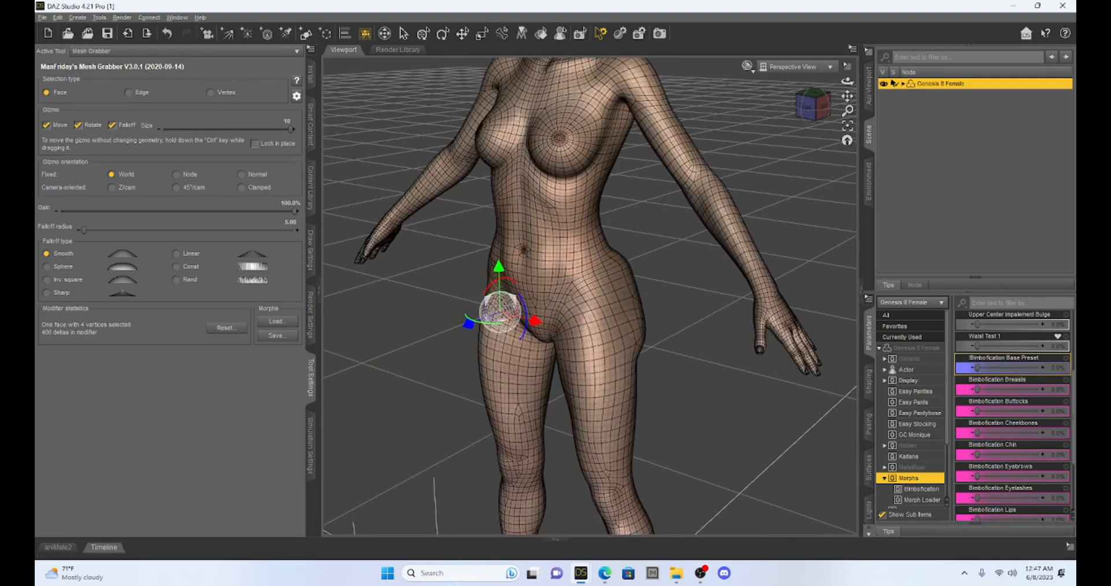
mouse_move(614, 293)
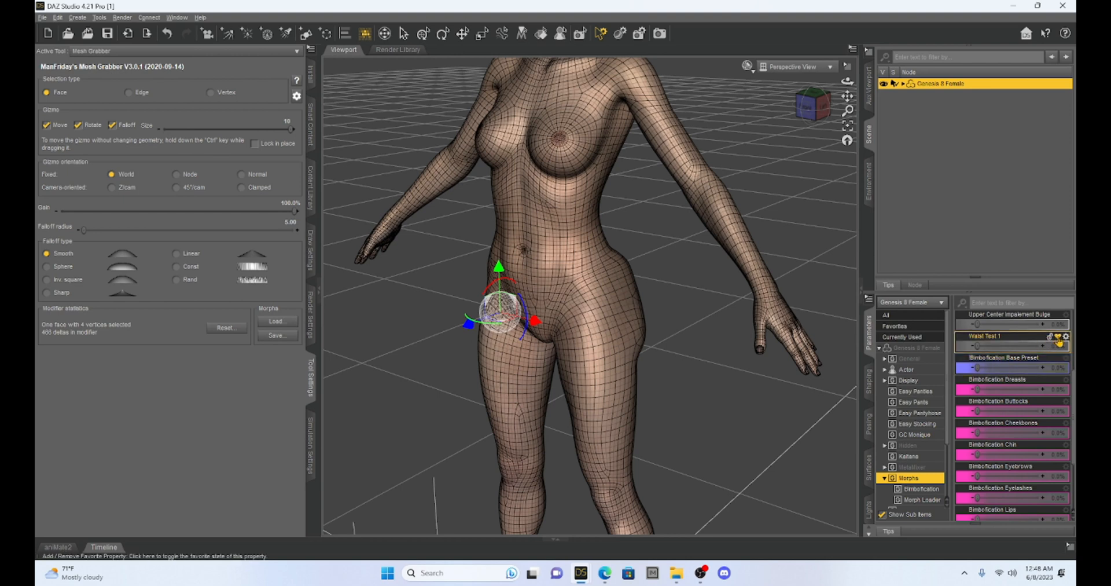
mouse_move(227, 327)
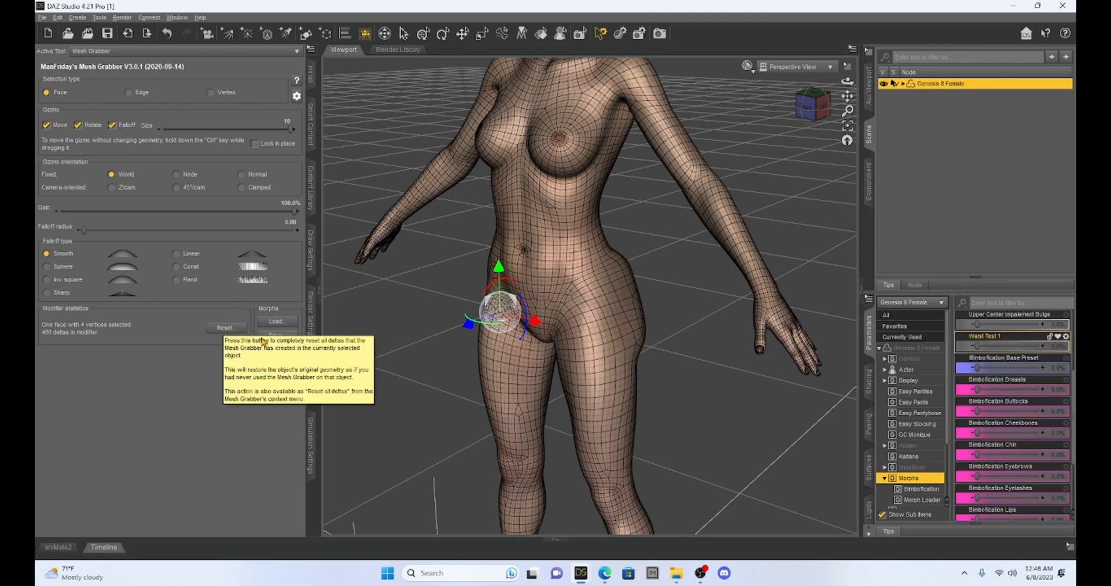
- Reopen the Mesh Grabber Save morph dialog
left_click(277, 335)
type("Butt")
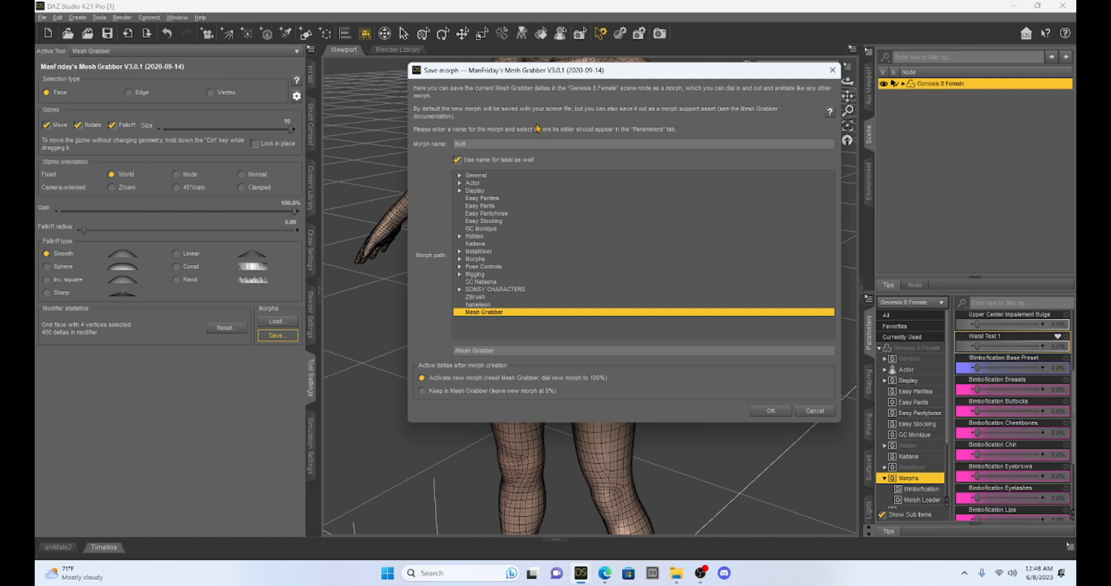
- Name the morph 'Buff Morph', using it as the label under Mesh Grabber, and save
type("morph")
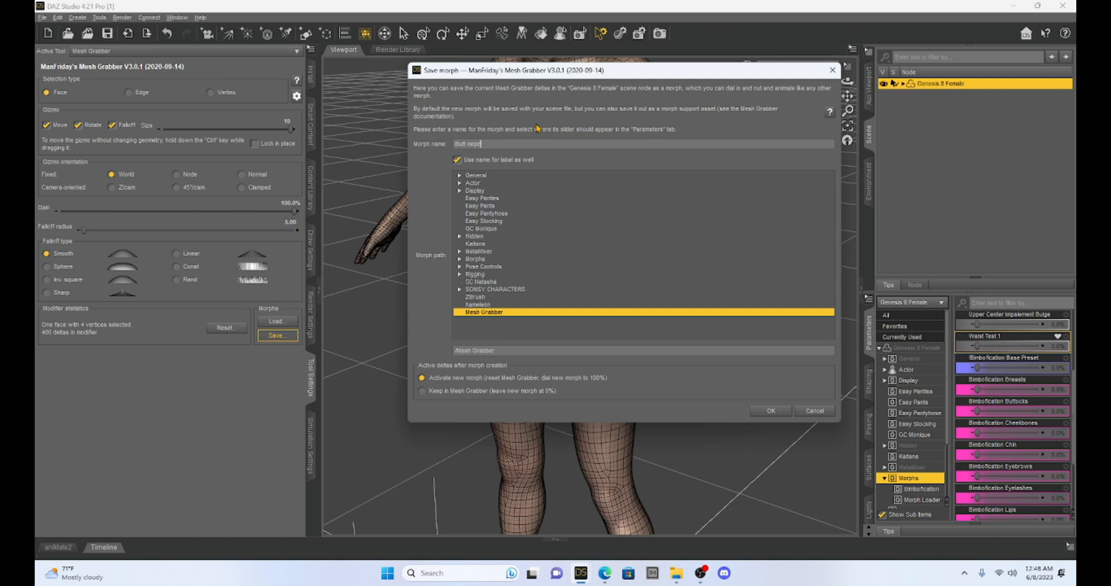
key("Backspace")
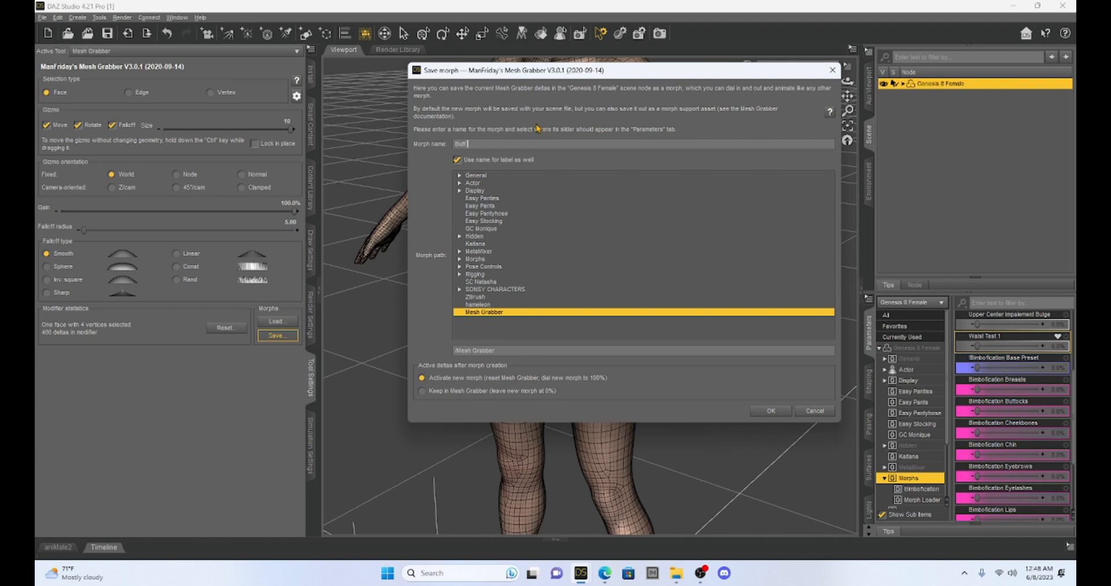
type("Morph")
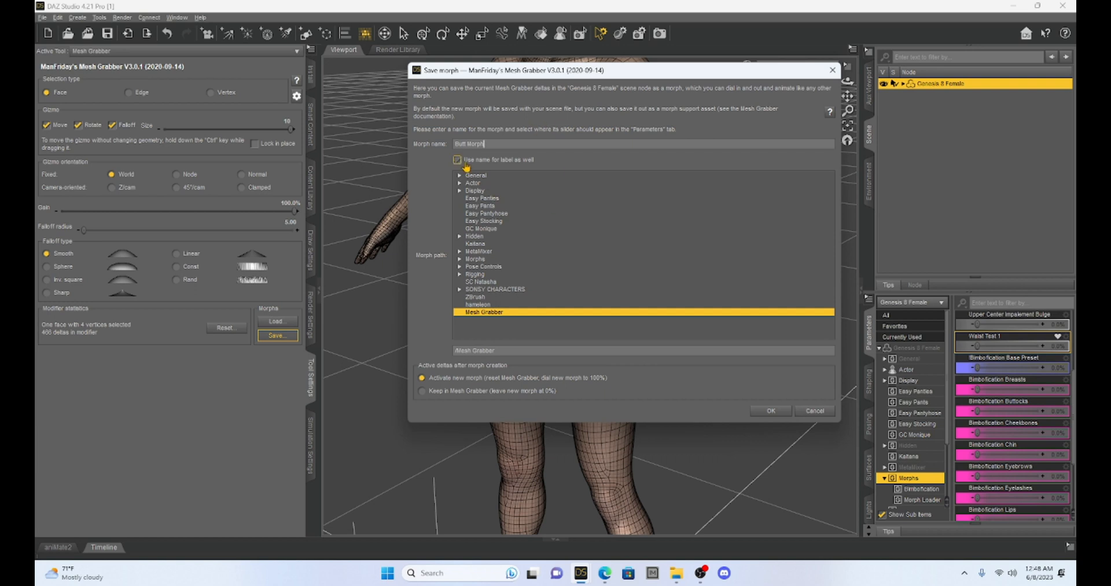
left_click(457, 160)
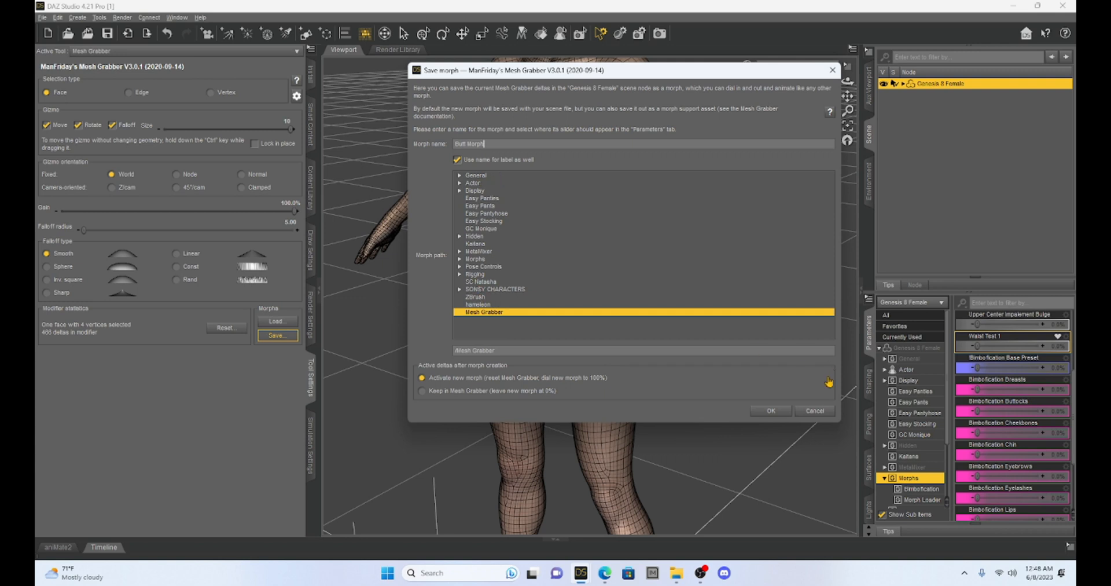
left_click(770, 410)
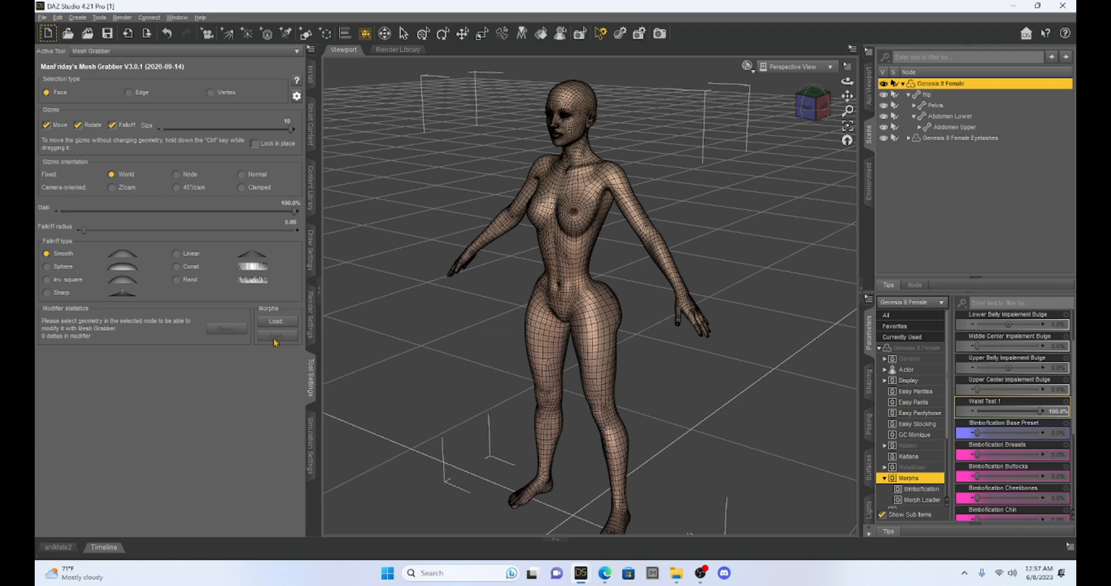
mouse_move(281, 333)
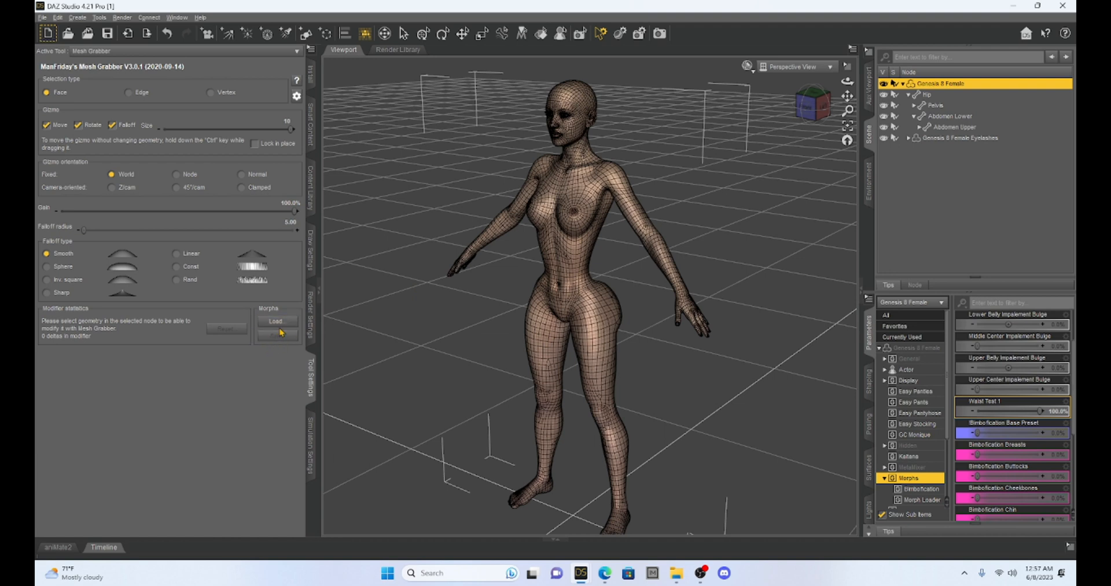
mouse_move(844, 385)
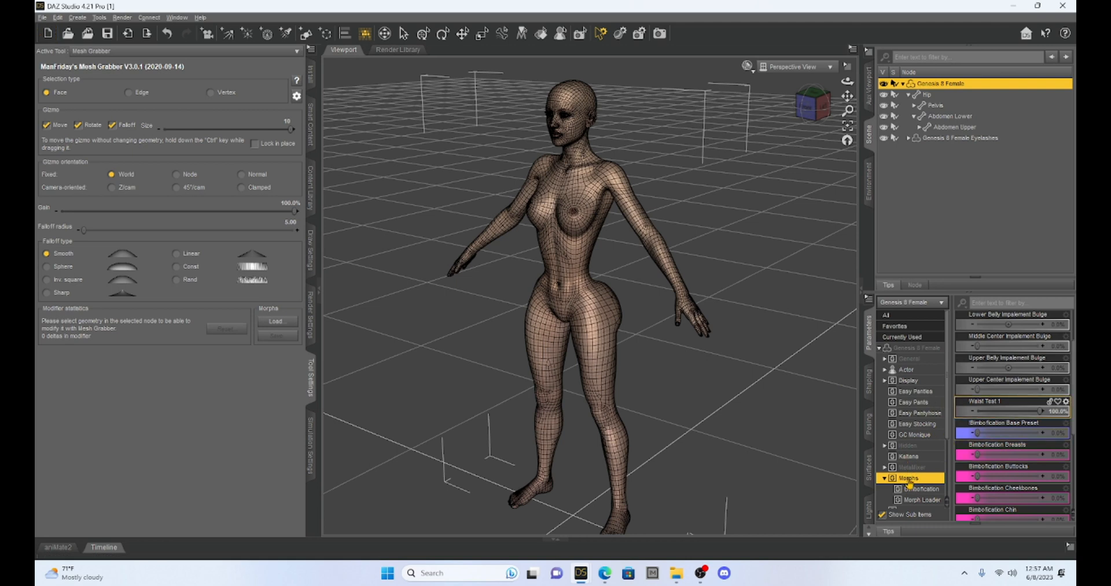
mouse_move(866, 326)
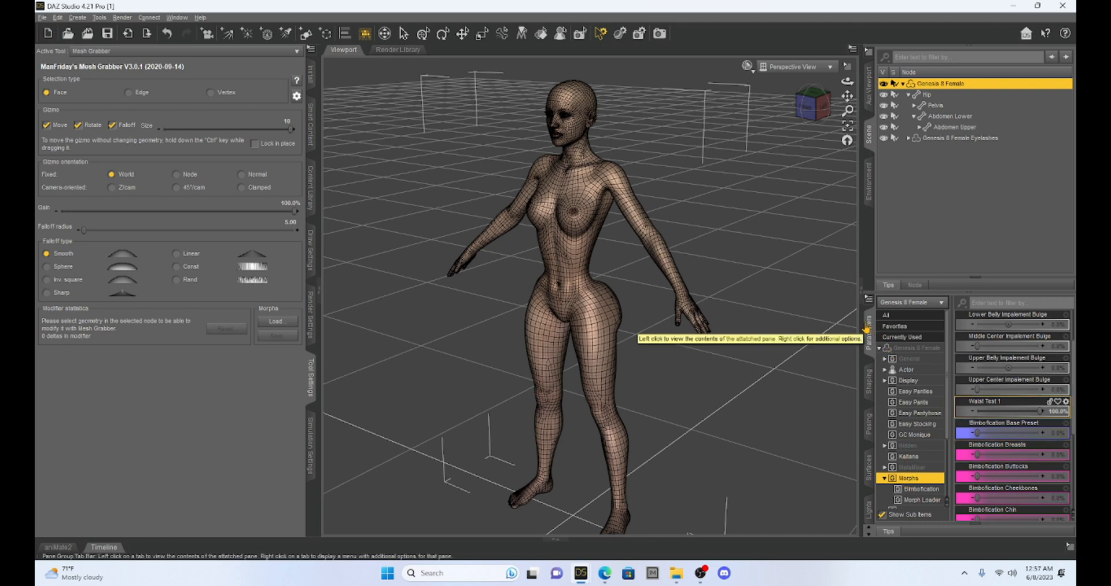
mouse_move(86, 33)
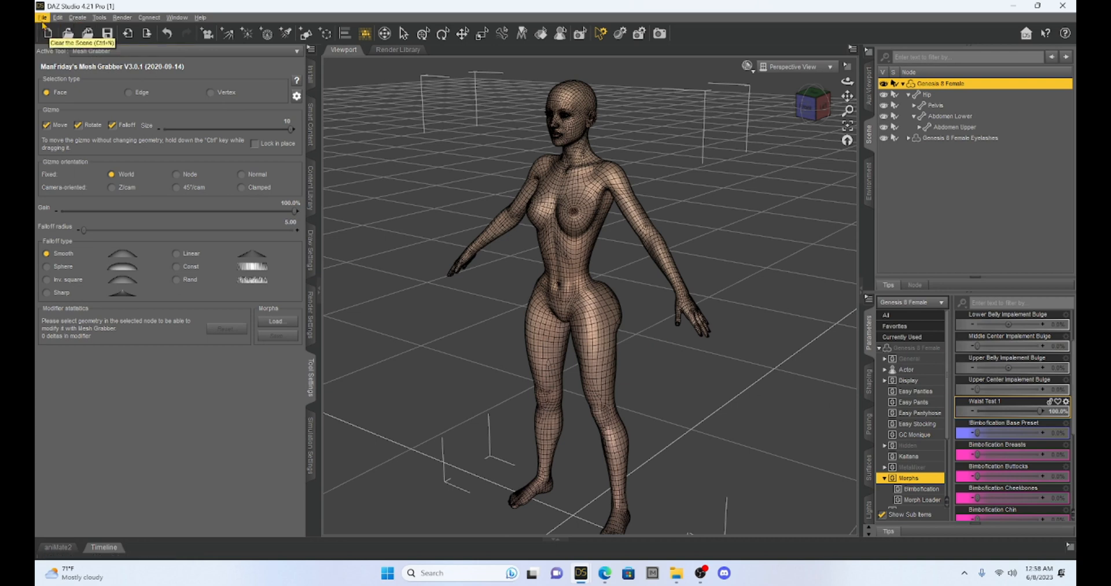
- Open the File > Save As > Support Asset > Morph Asset(s) save options
left_click(45, 16)
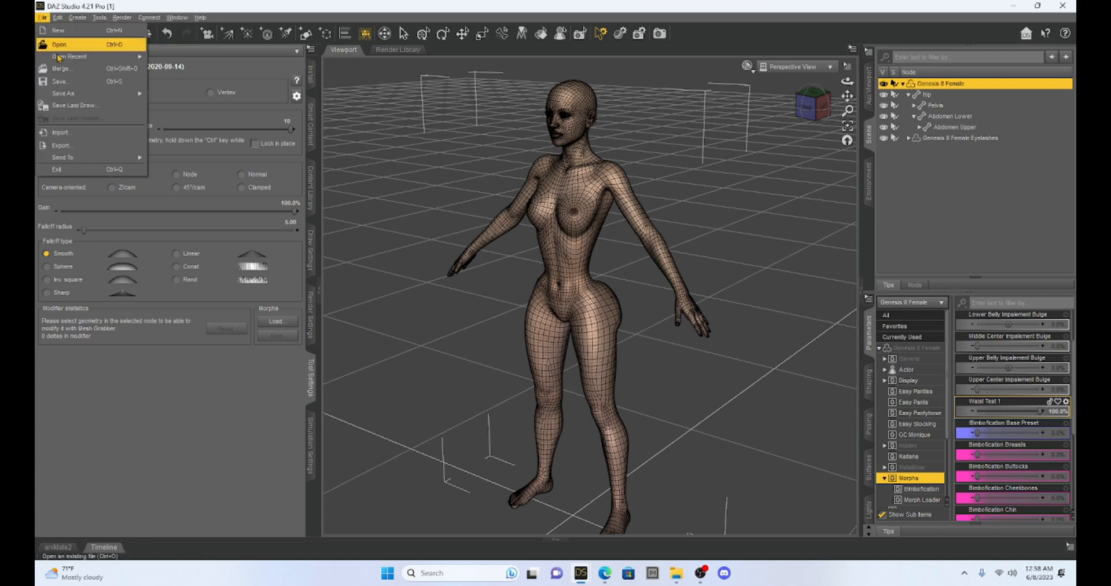
mouse_move(74, 105)
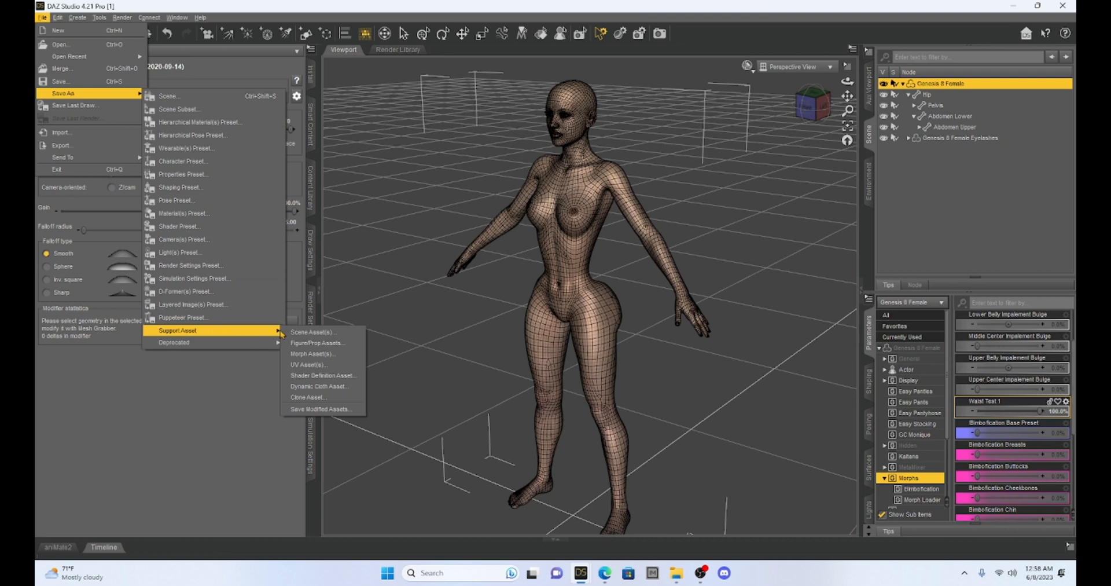
mouse_move(312, 353)
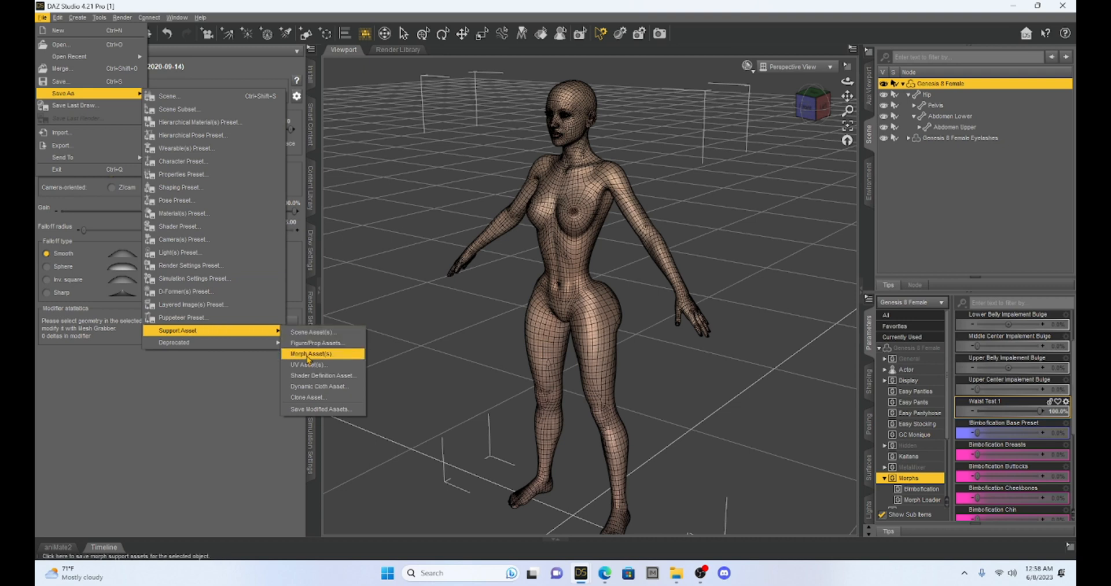
left_click(309, 353)
type("Product")
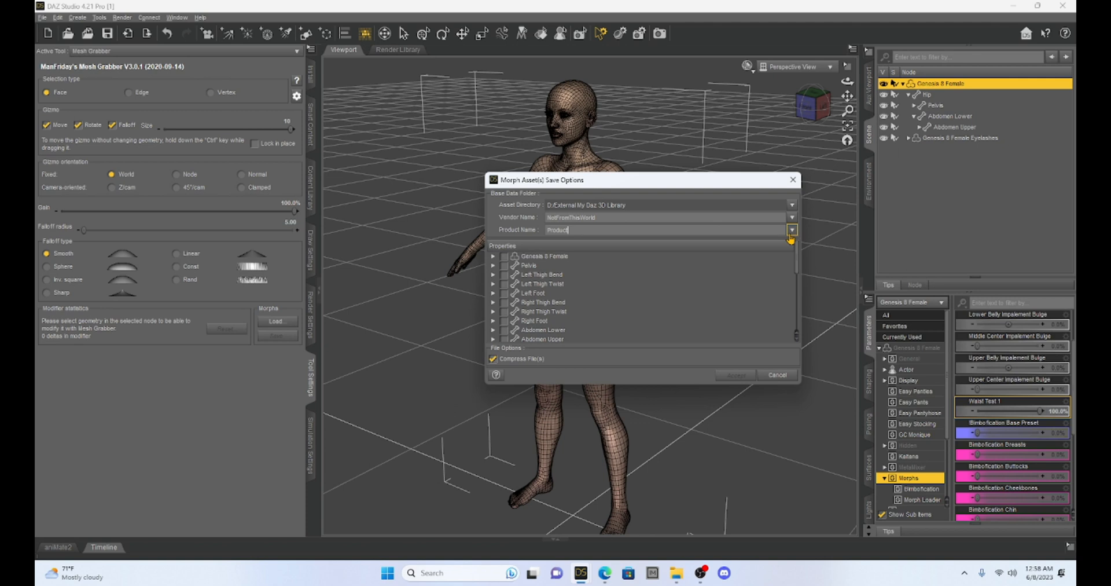
- Set product name to Buff morph, tick only Butt Morph under Mesh Grabber, and accept
left_click(792, 229)
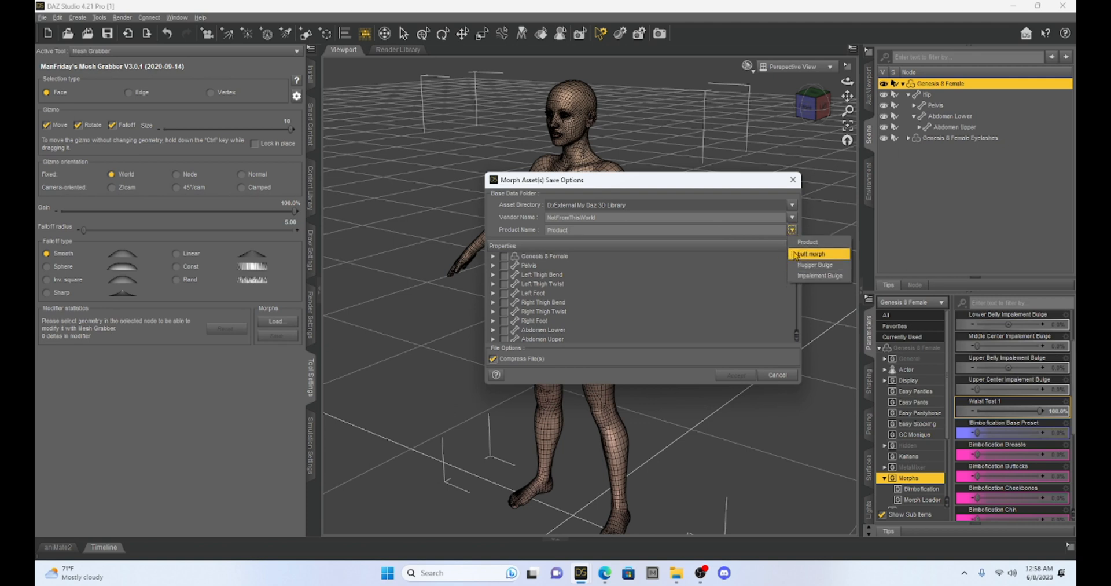
left_click(811, 252)
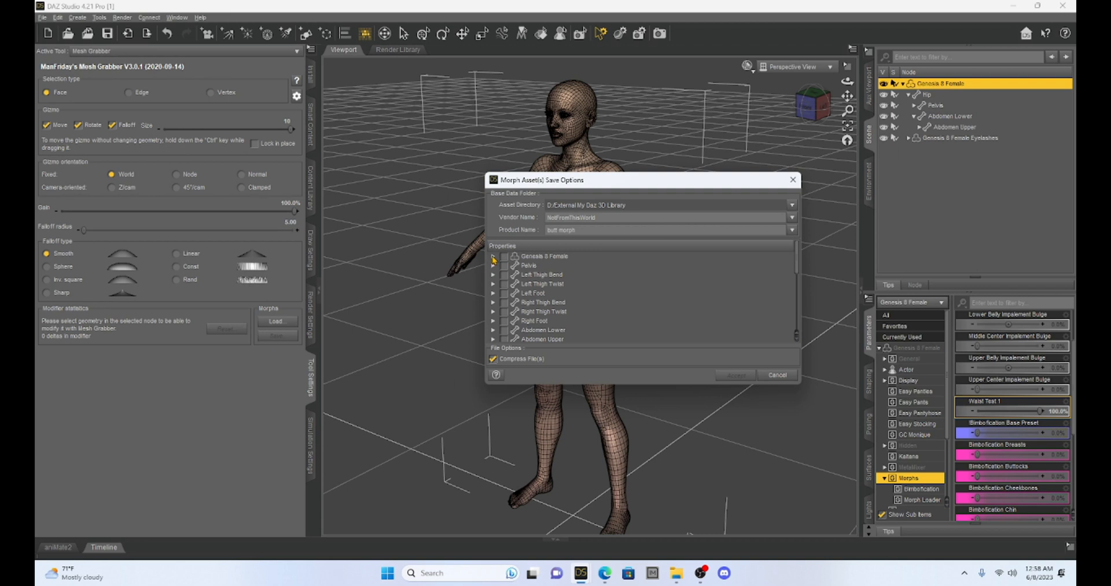
mouse_move(556, 261)
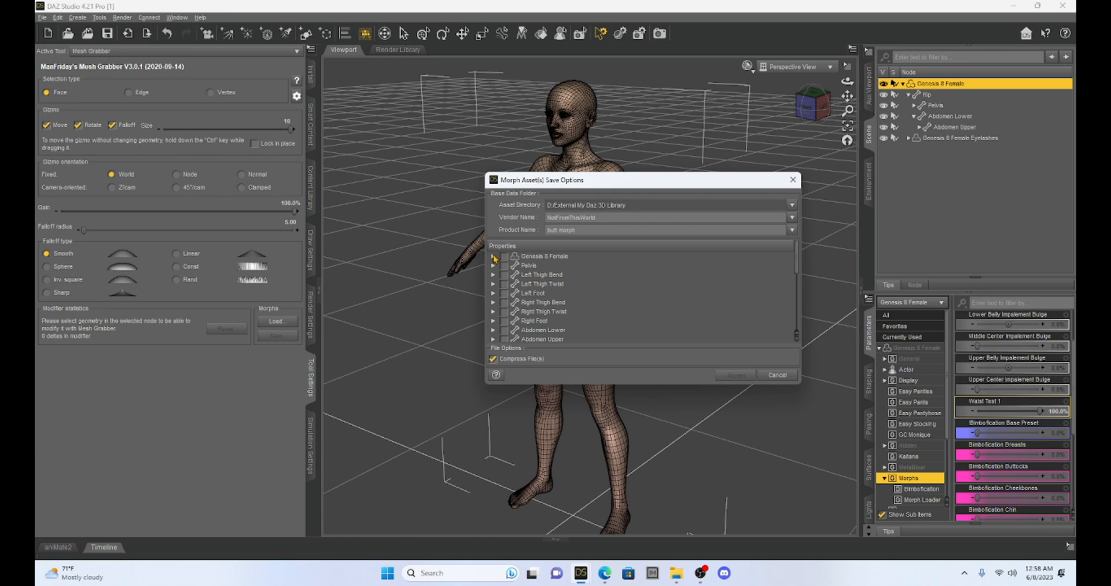
left_click(493, 256)
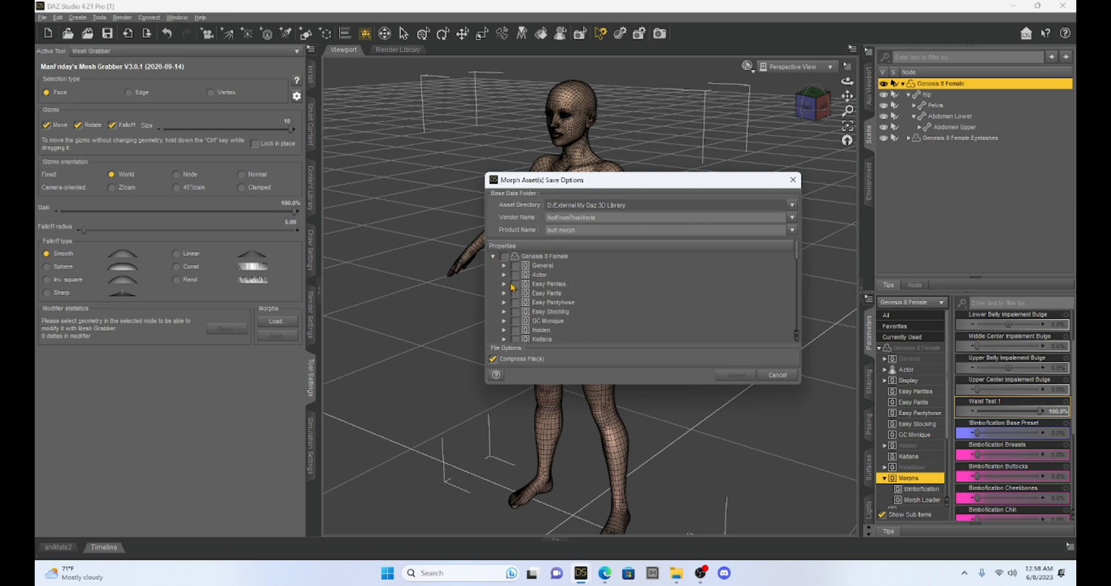
scroll("down", 3)
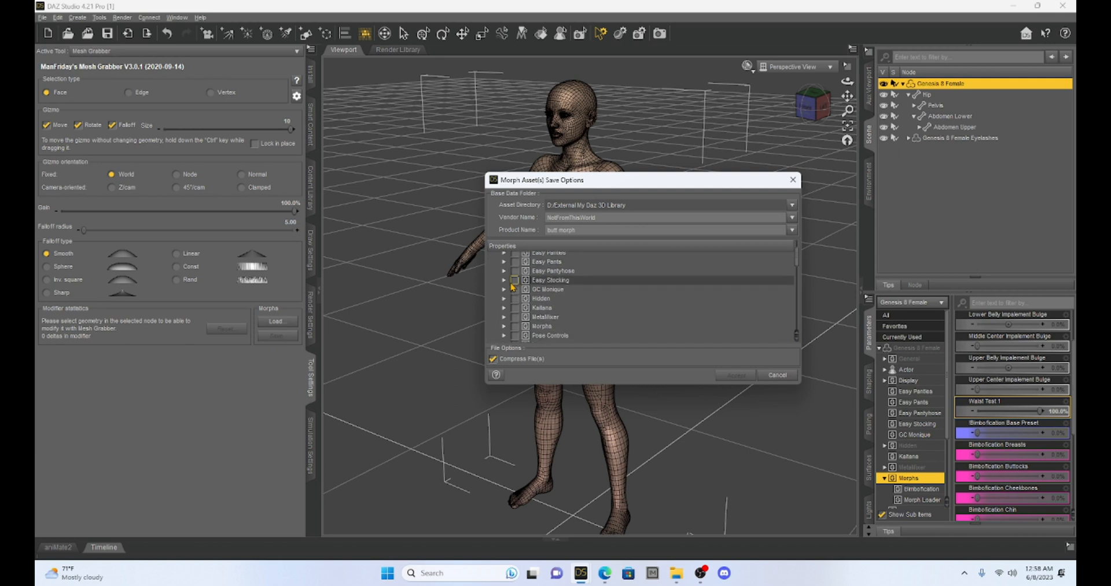
scroll("down", 3)
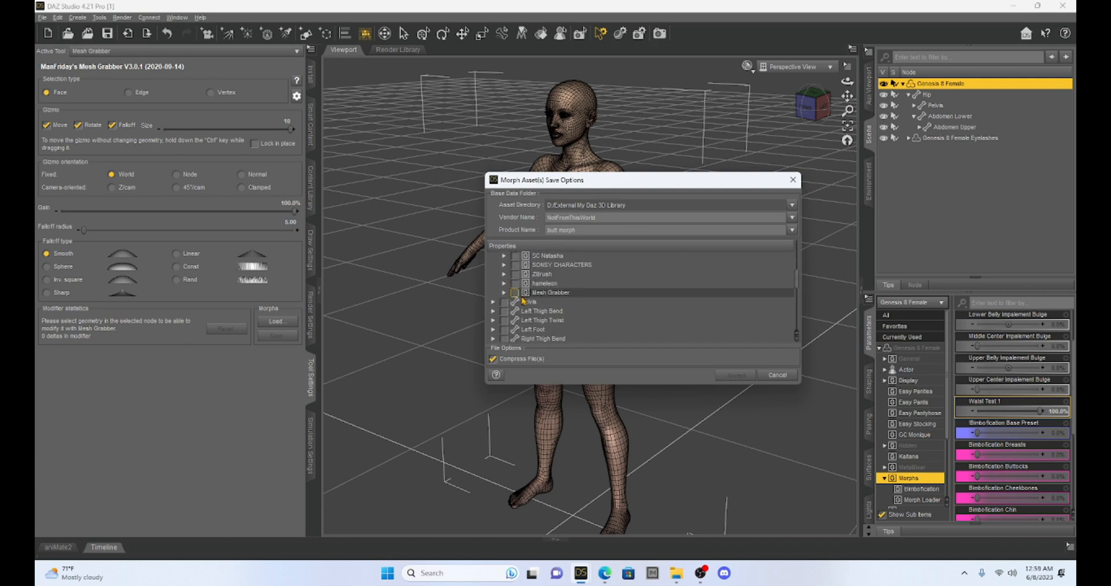
left_click(504, 292)
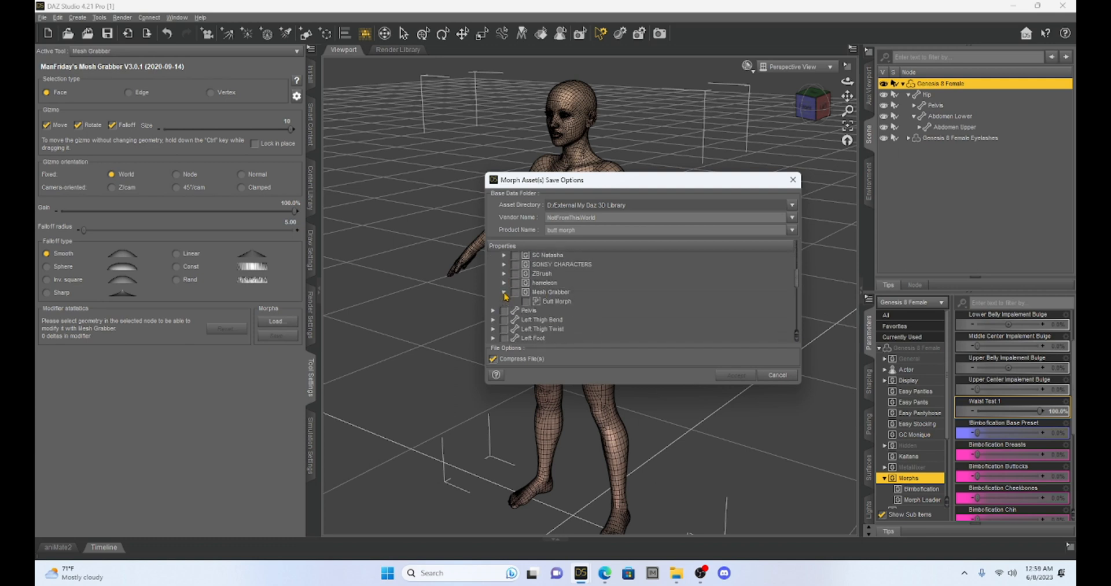
left_click(514, 292)
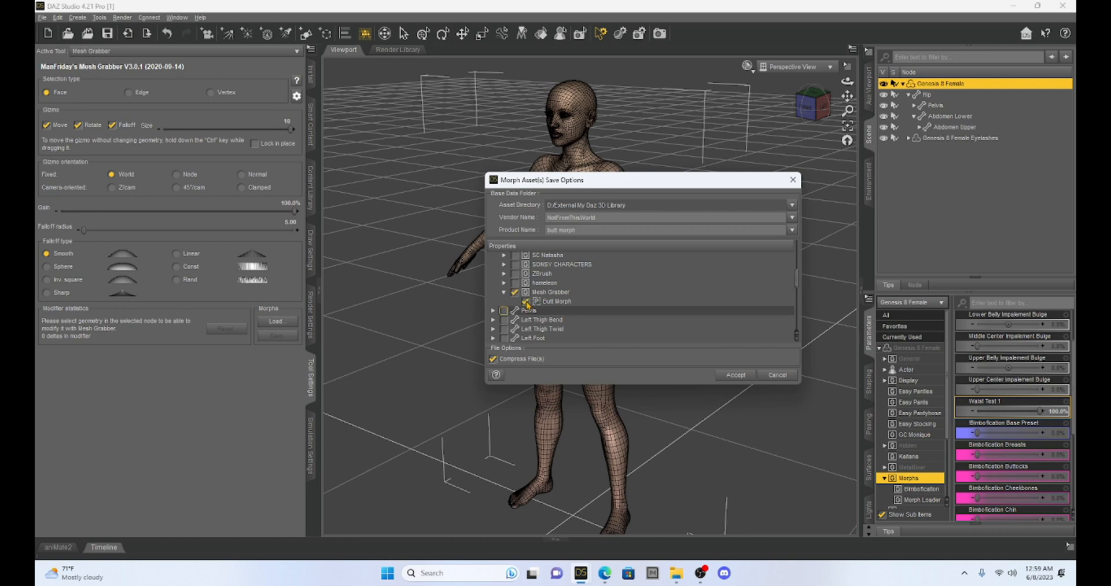
left_click(735, 375)
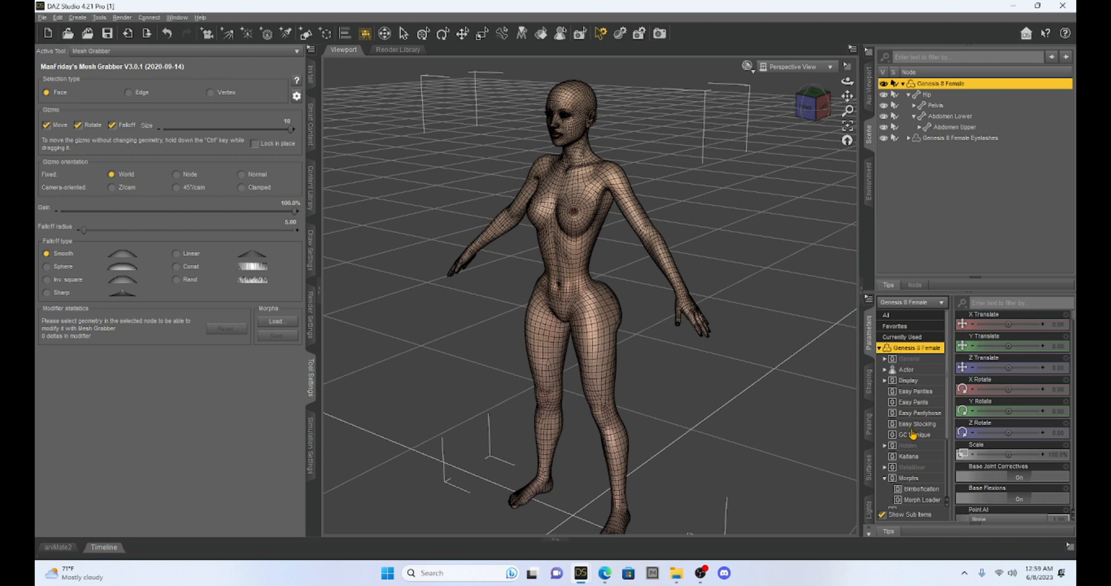
mouse_move(909, 484)
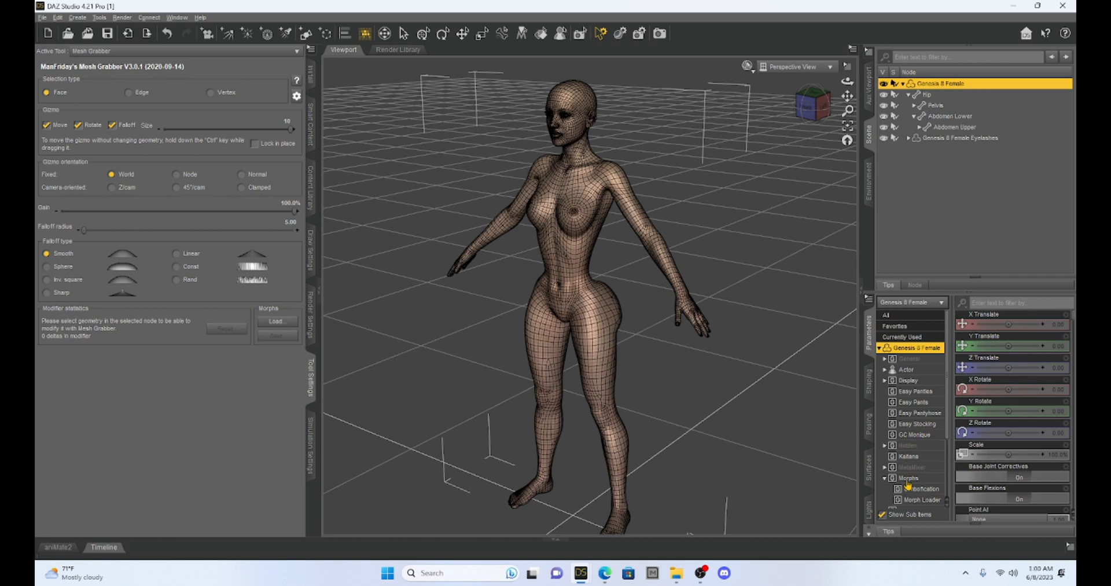
- Show the Genesis 8 Female's Mesh Grabber morph sliders under Morphs in Parameters
left_click(908, 477)
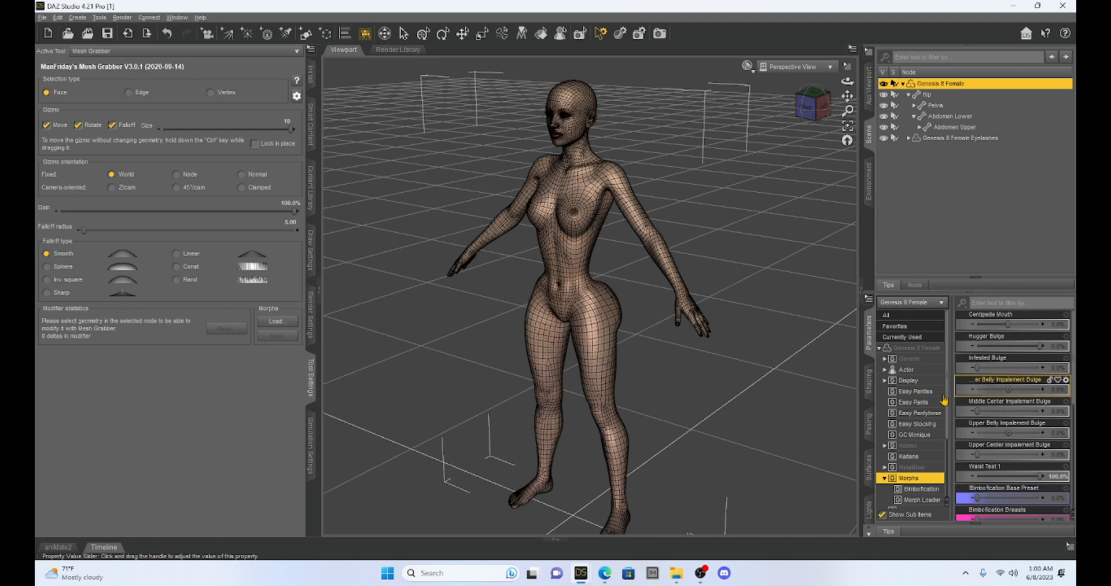
scroll("down", 3)
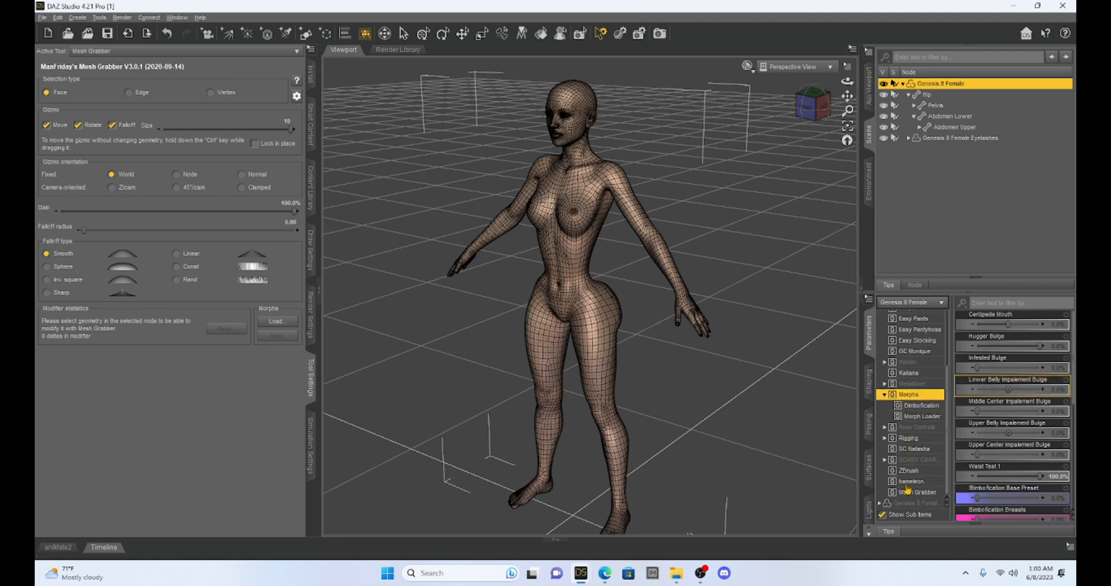
left_click(918, 491)
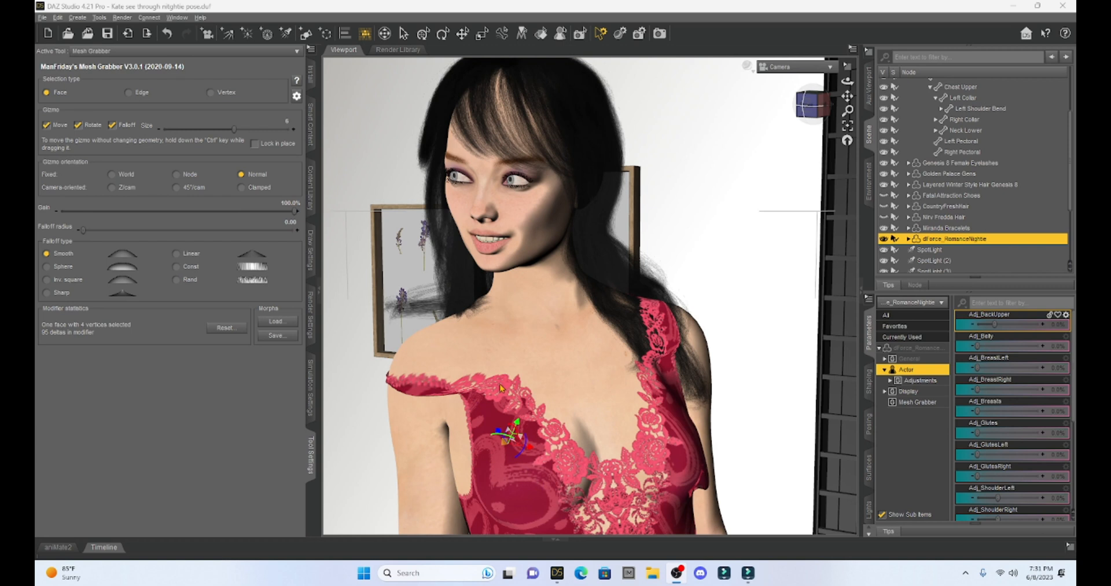
mouse_move(479, 325)
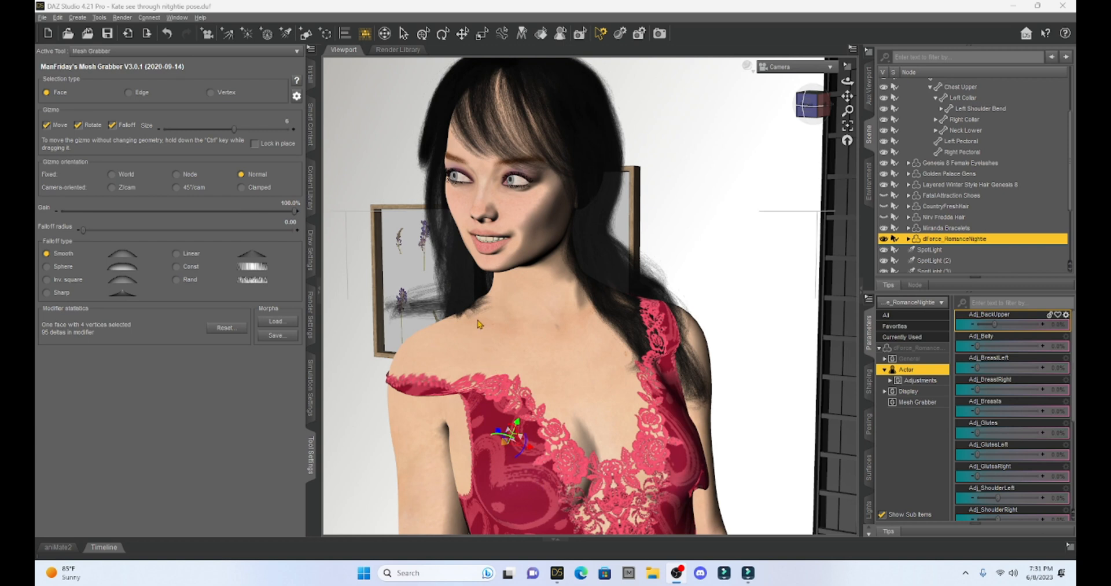
mouse_move(723, 218)
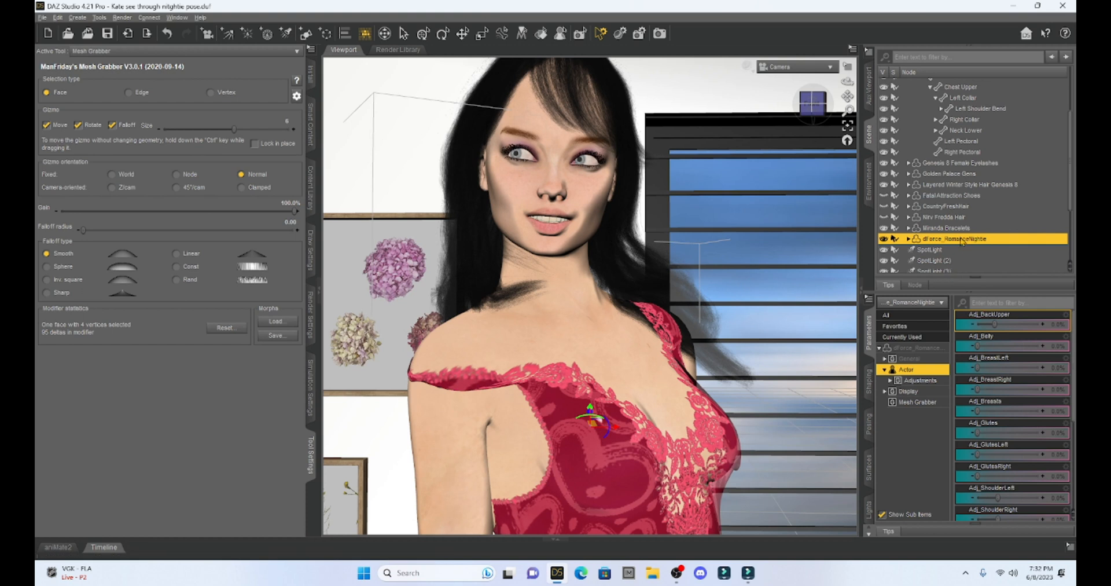
mouse_move(961, 241)
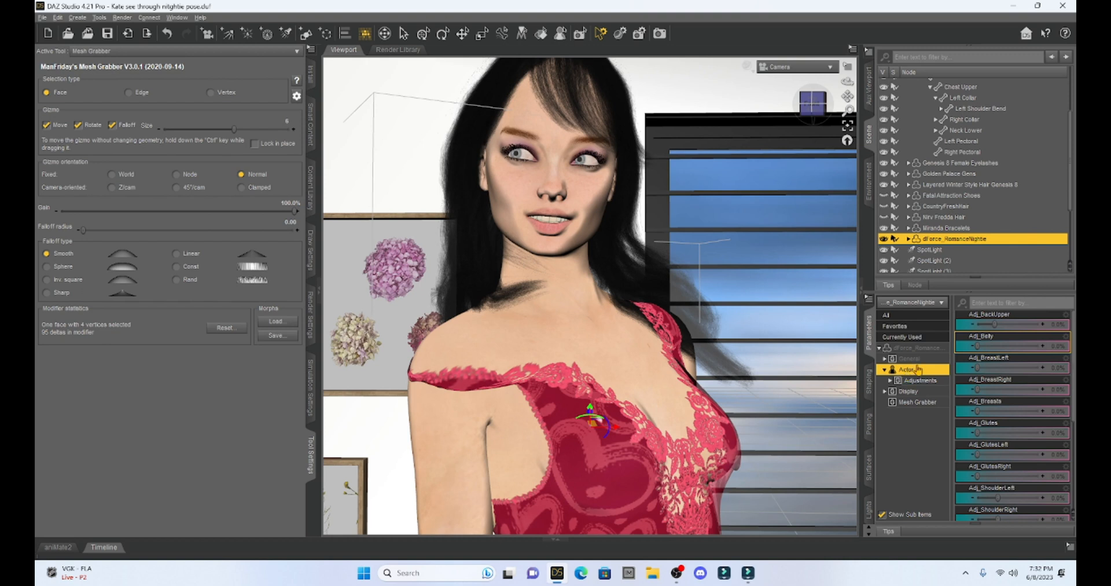
scroll("down", 3)
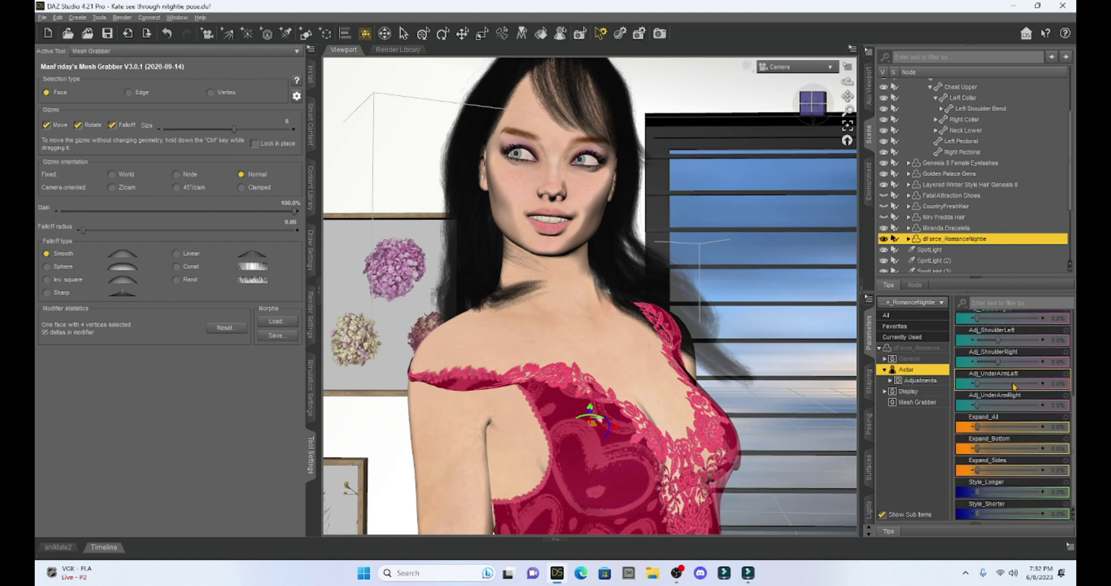
scroll("up", 3)
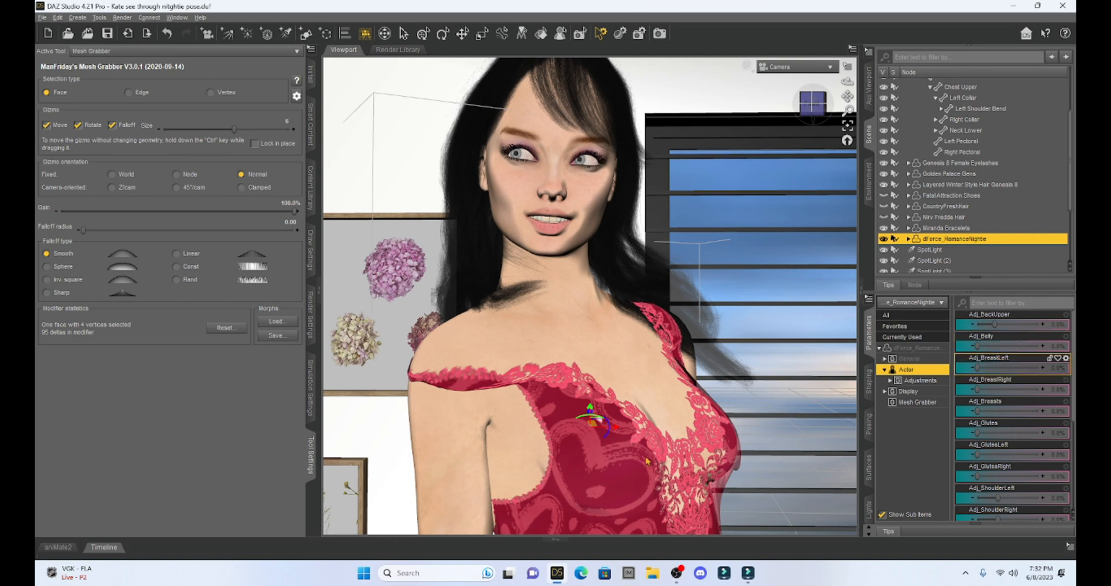
mouse_move(926, 457)
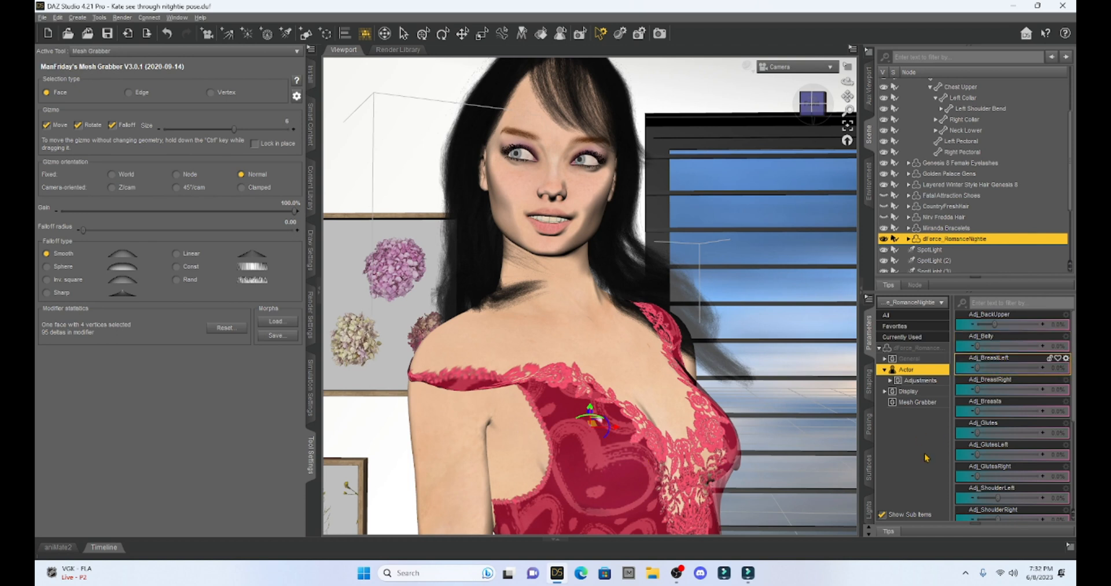
mouse_move(996, 400)
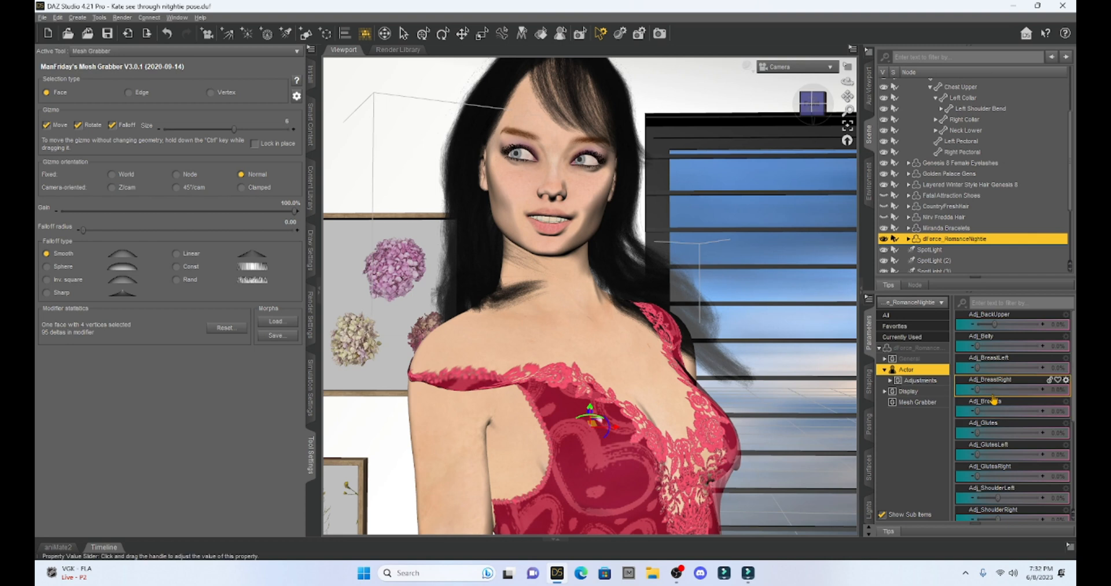
mouse_move(957, 406)
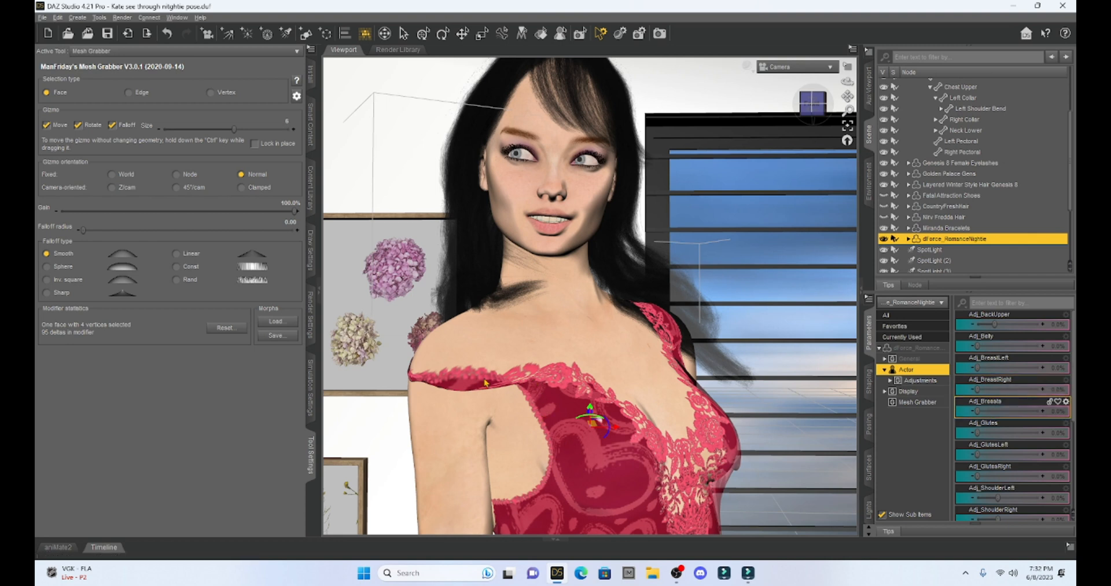
mouse_move(492, 369)
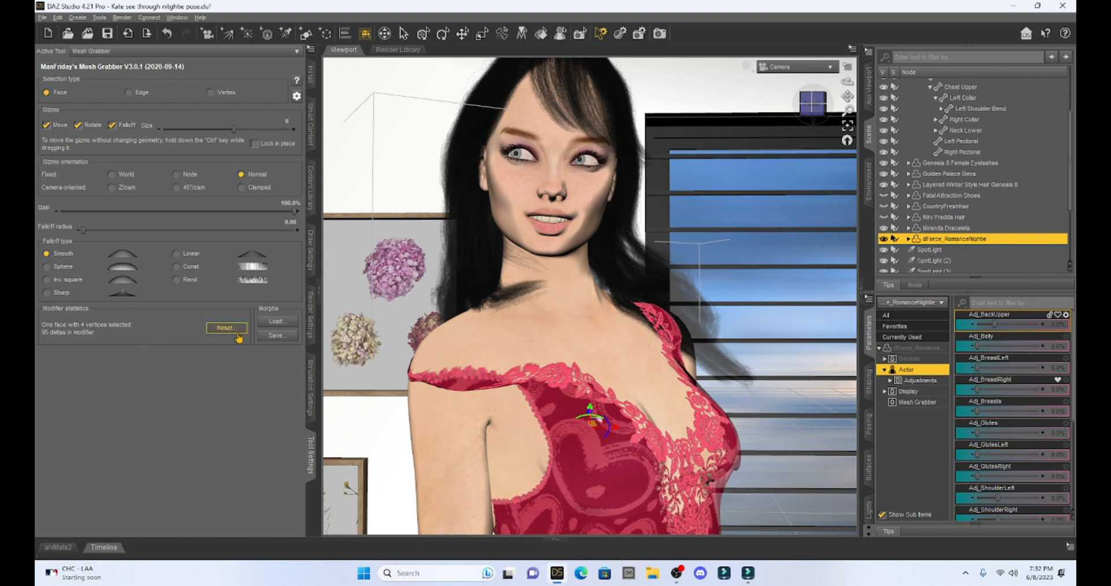
- Save the strap edit as a new morph named 'Shoulder Strap' under the Mesh Grabber path
left_click(276, 335)
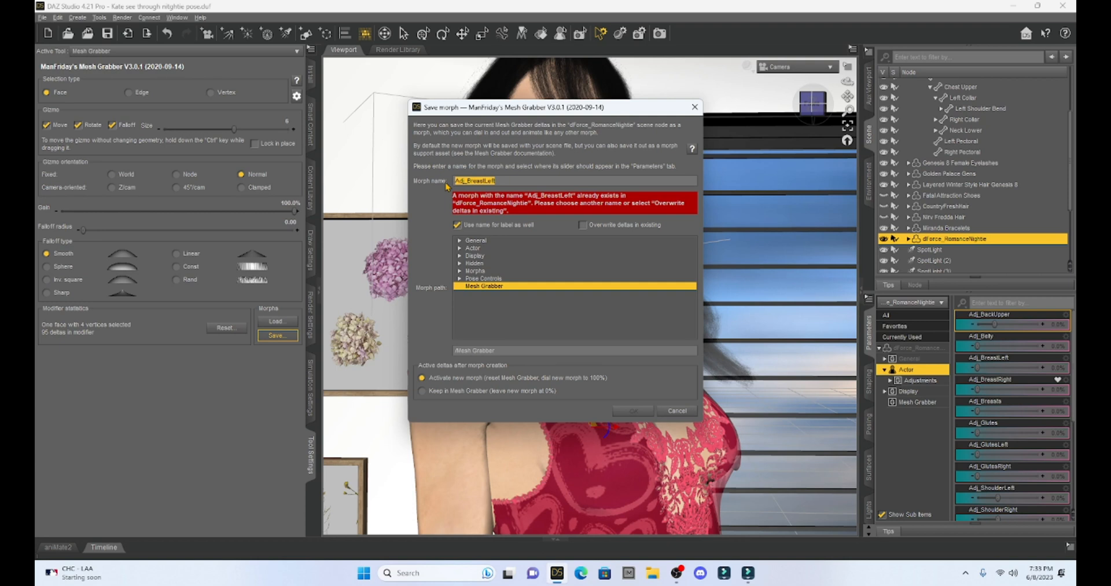
type("Shoulder Strap")
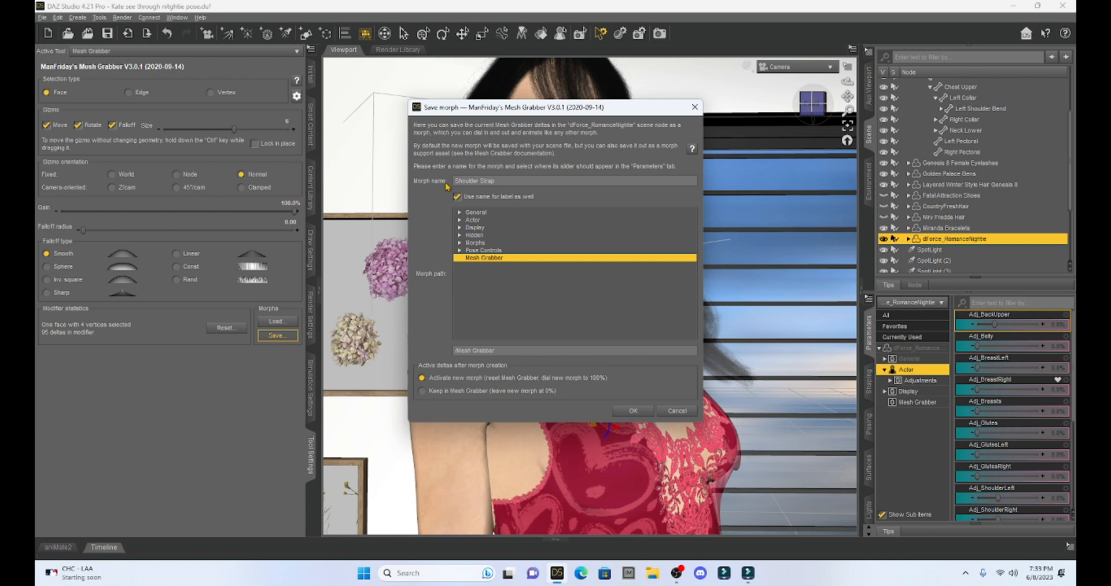
mouse_move(506, 273)
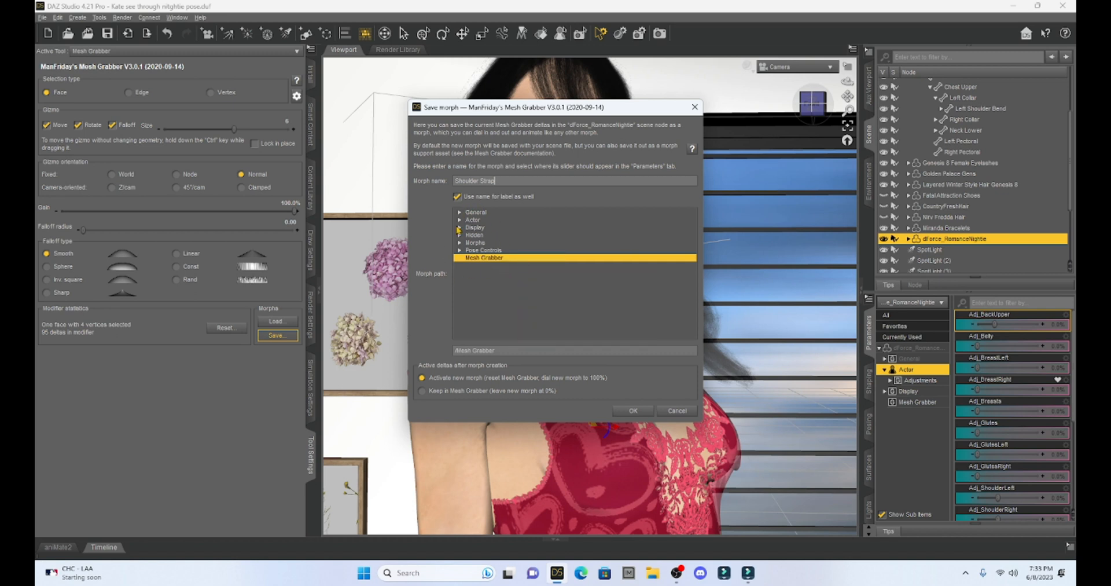
mouse_move(484, 261)
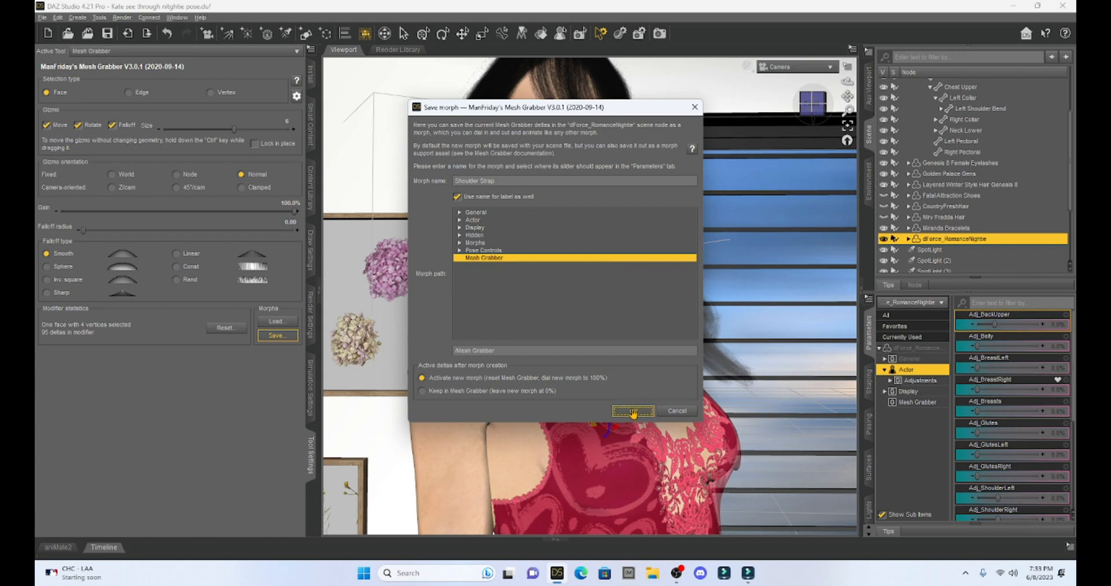
left_click(631, 410)
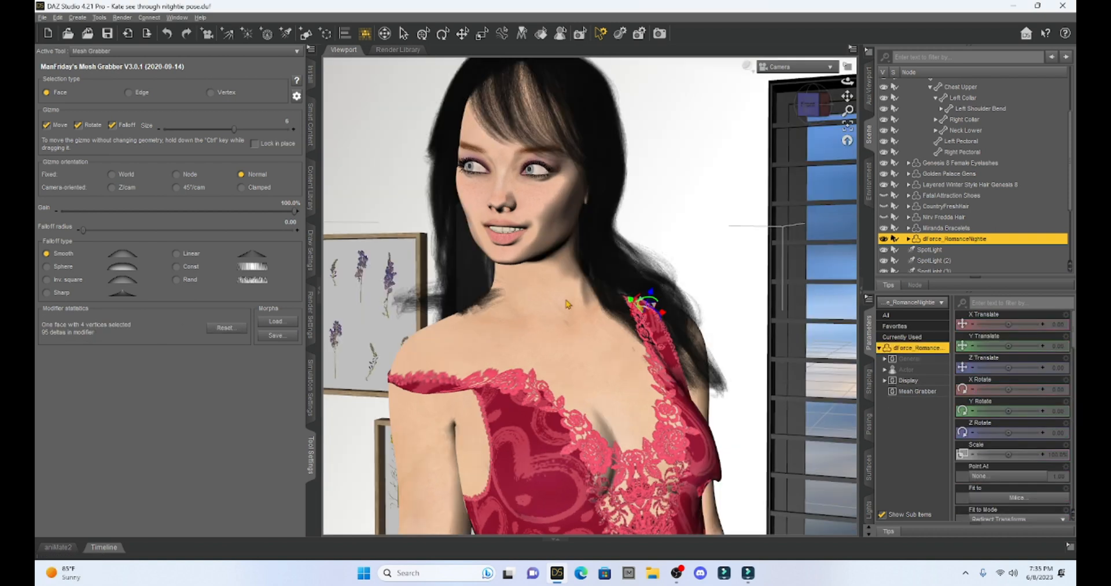
mouse_move(716, 300)
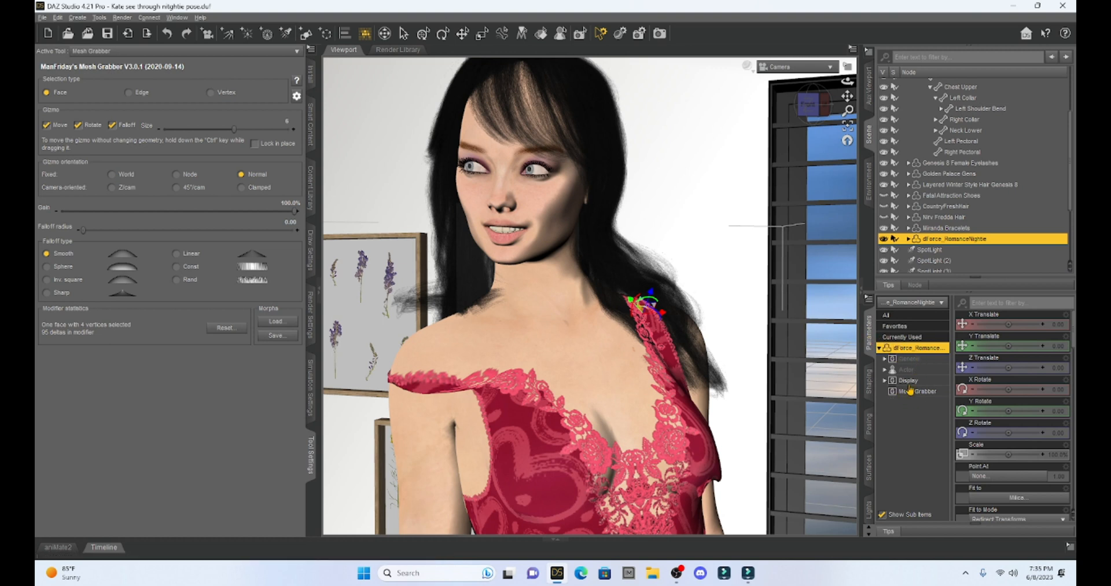
- Test the nightgown's Right Shoulder morph dial by lowering it, then returning it to 100%
left_click(922, 391)
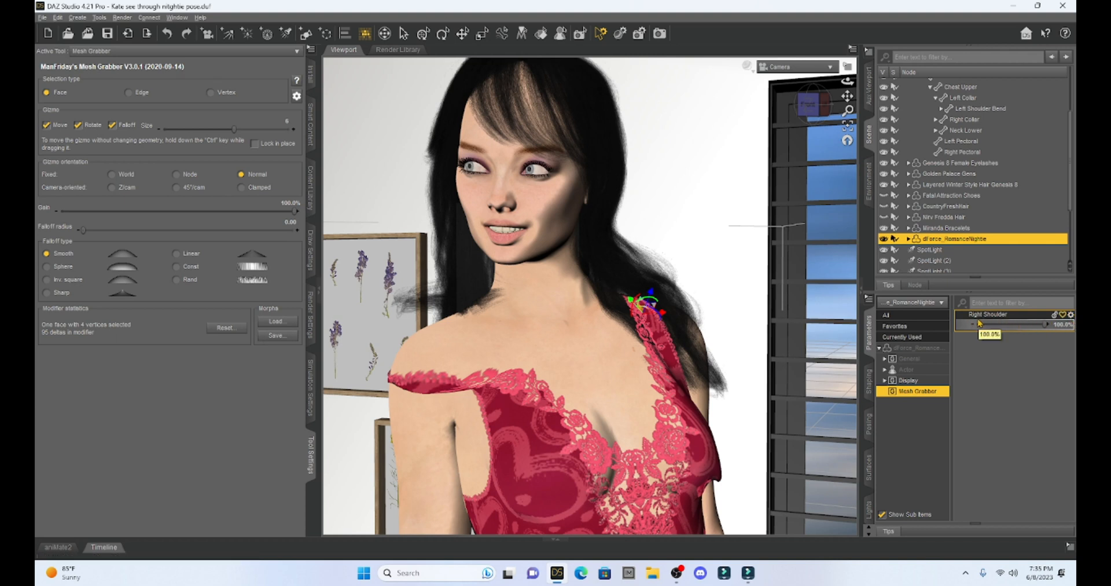
mouse_move(887, 314)
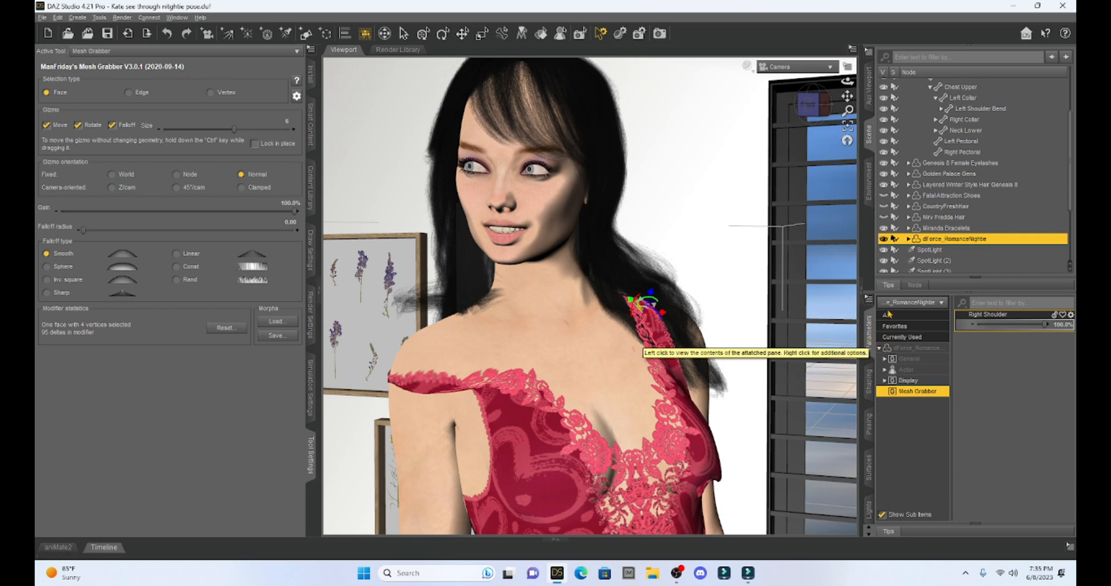
mouse_move(758, 305)
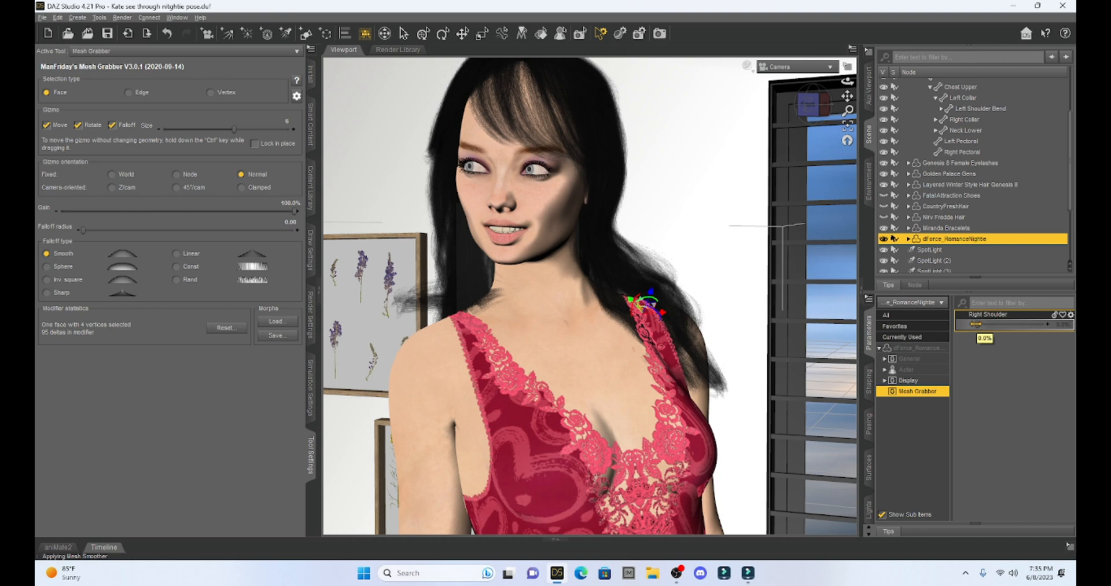
left_click_drag(982, 324, 991, 324)
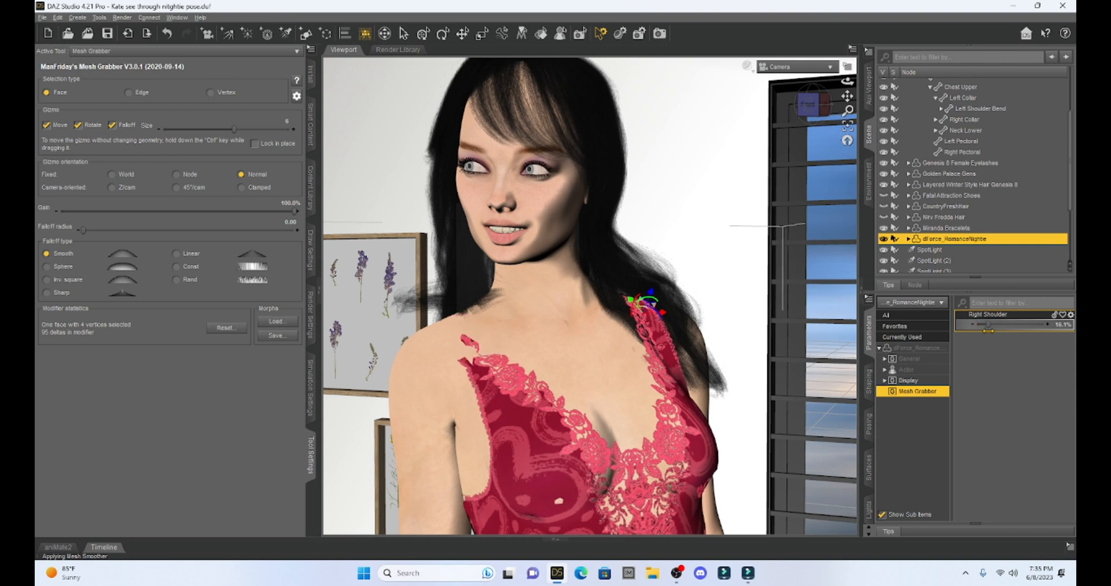
left_click_drag(985, 325, 1001, 324)
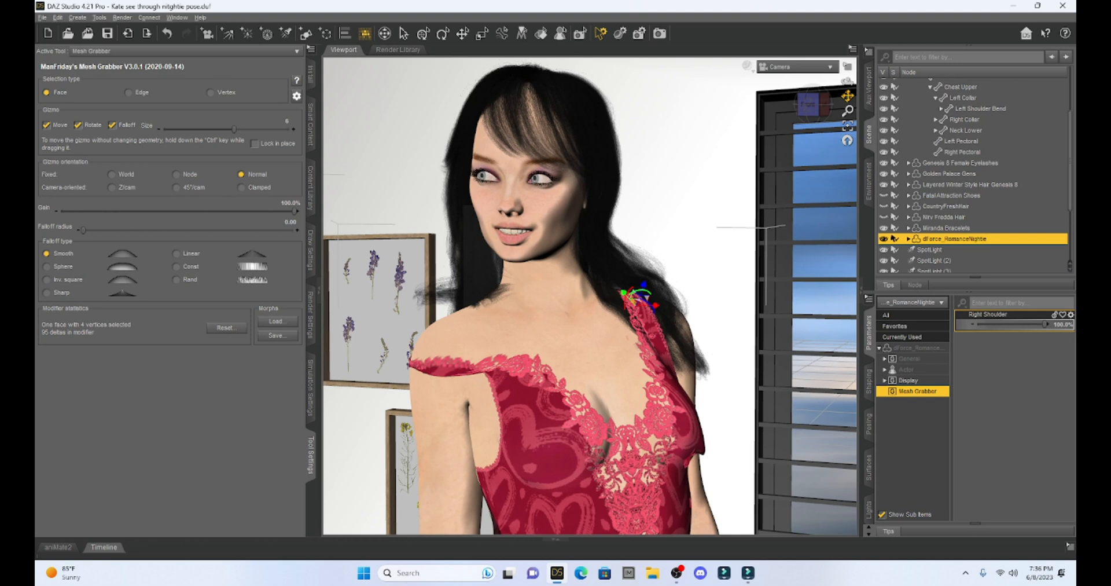
mouse_move(319, 294)
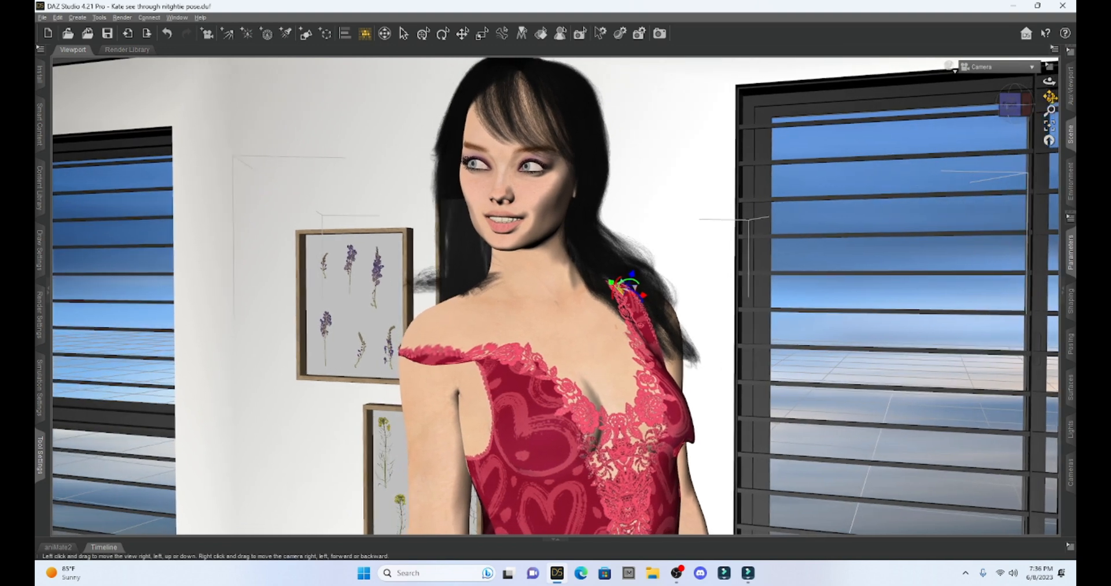
mouse_move(1051, 100)
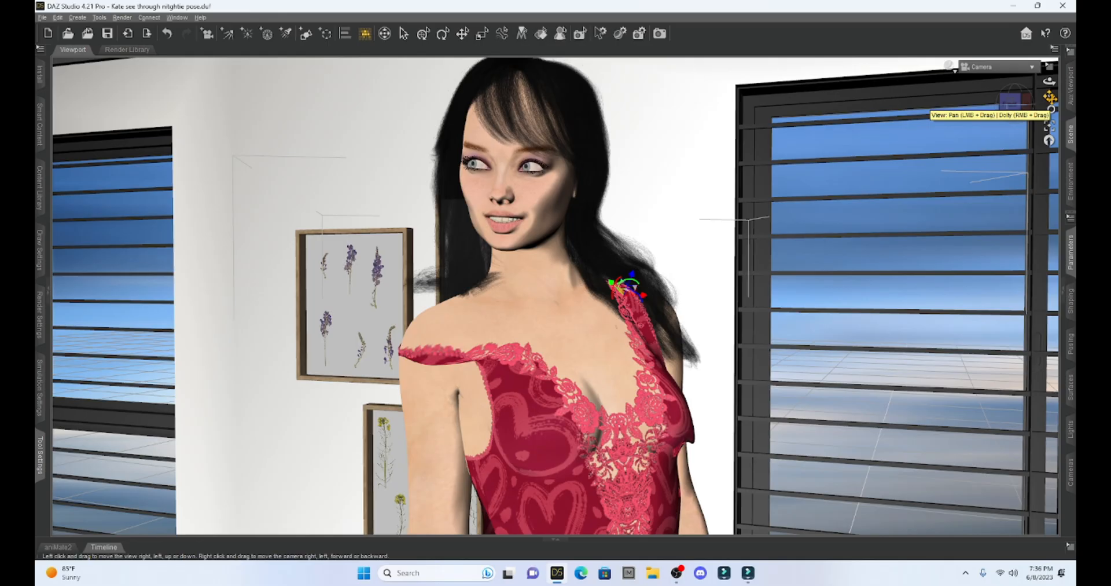